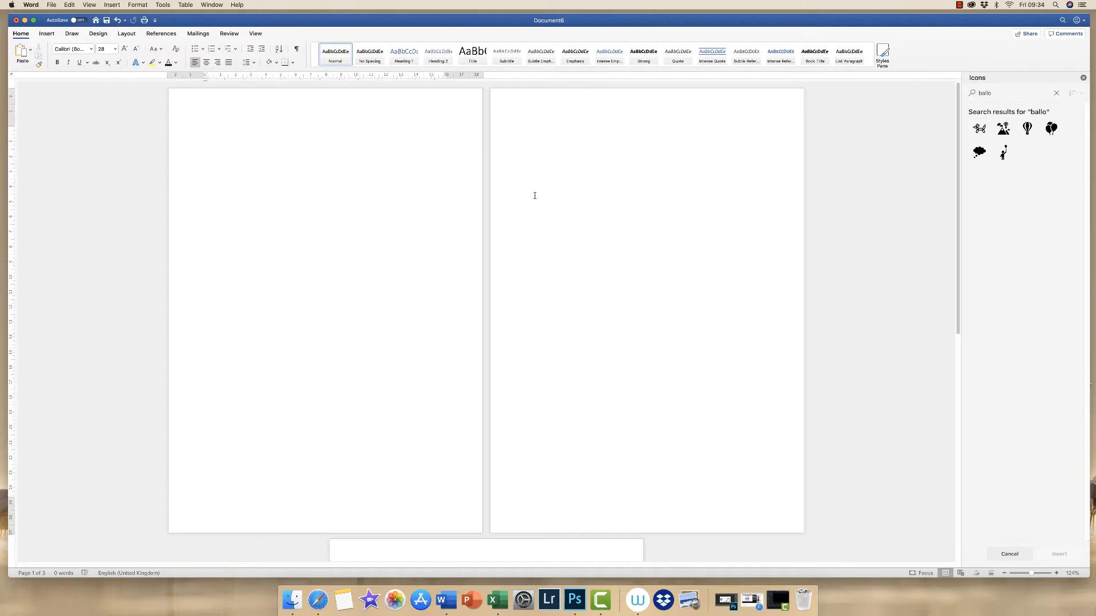
# Step: Insert the coloured balloons icon onto page one
pyautogui.click(282, 136)
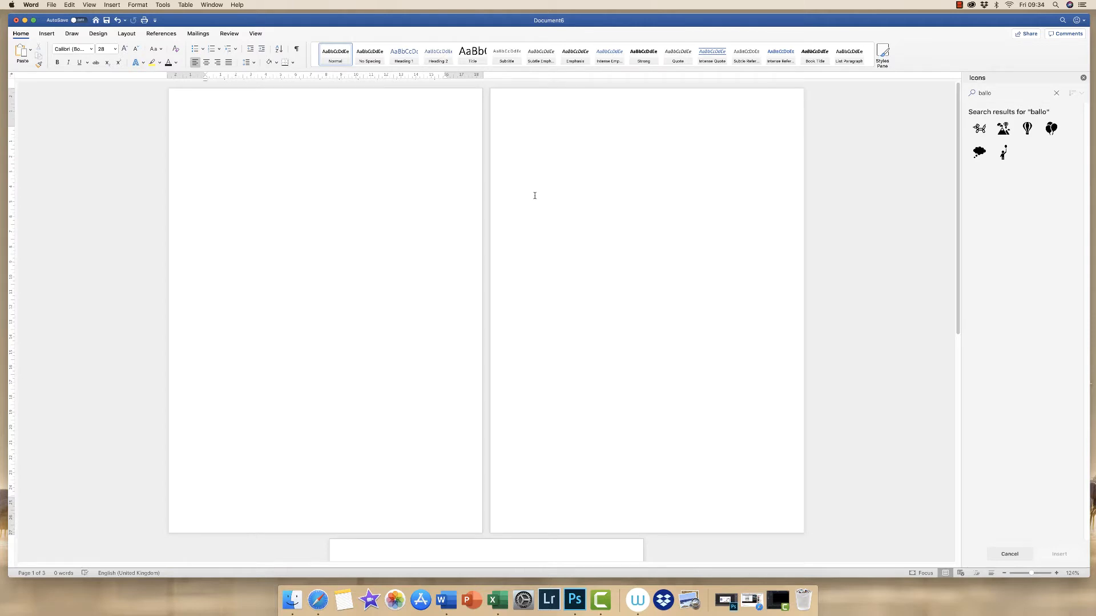
pyautogui.click(282, 136)
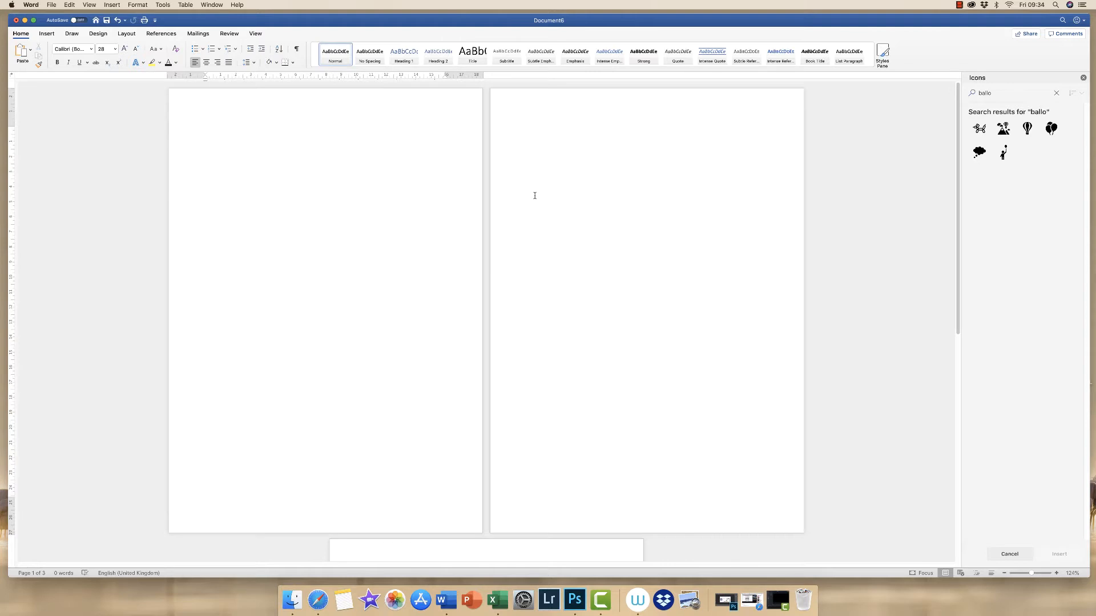
pyautogui.click(282, 136)
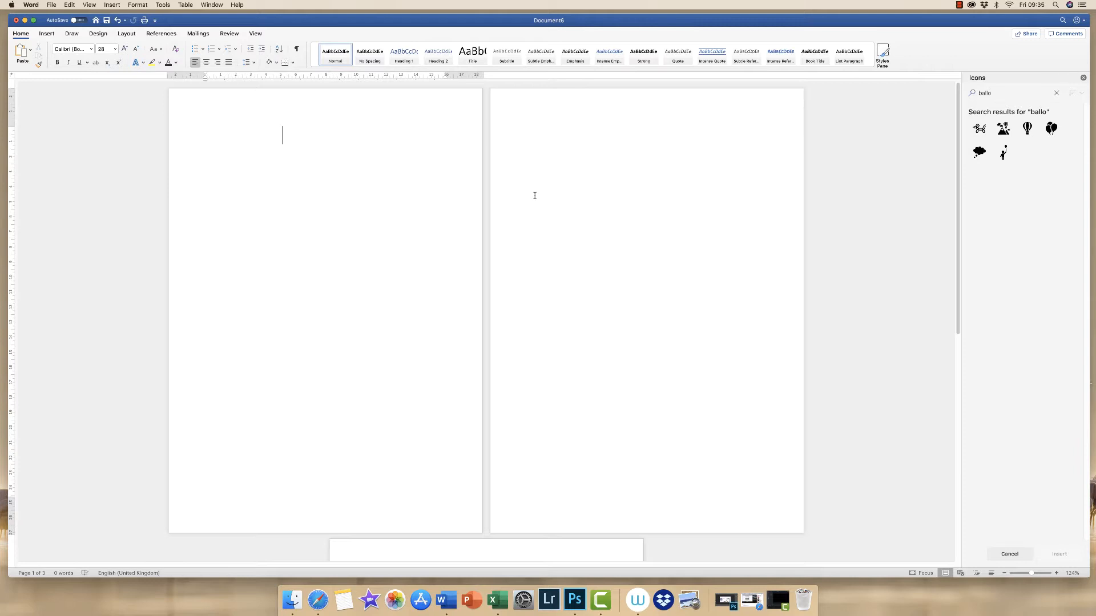
pyautogui.click(46, 33)
pyautogui.write('HAPPY BIRTHDAY')
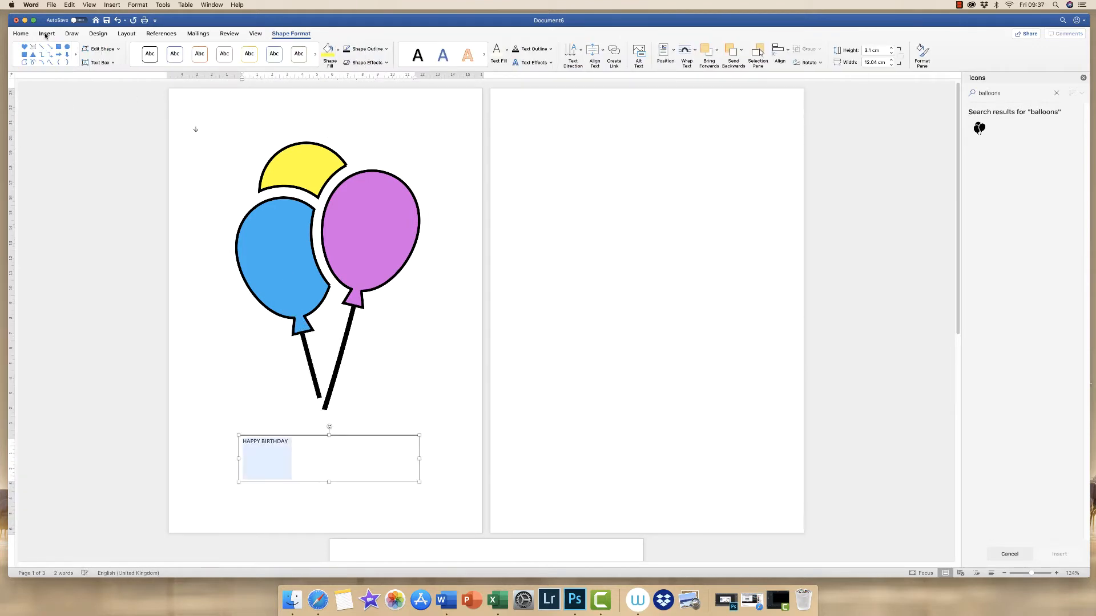
# Step: Add a borderless HAPPY BIRTHDAY text box with enlarged text and save as Balloons2
pyautogui.click(298, 55)
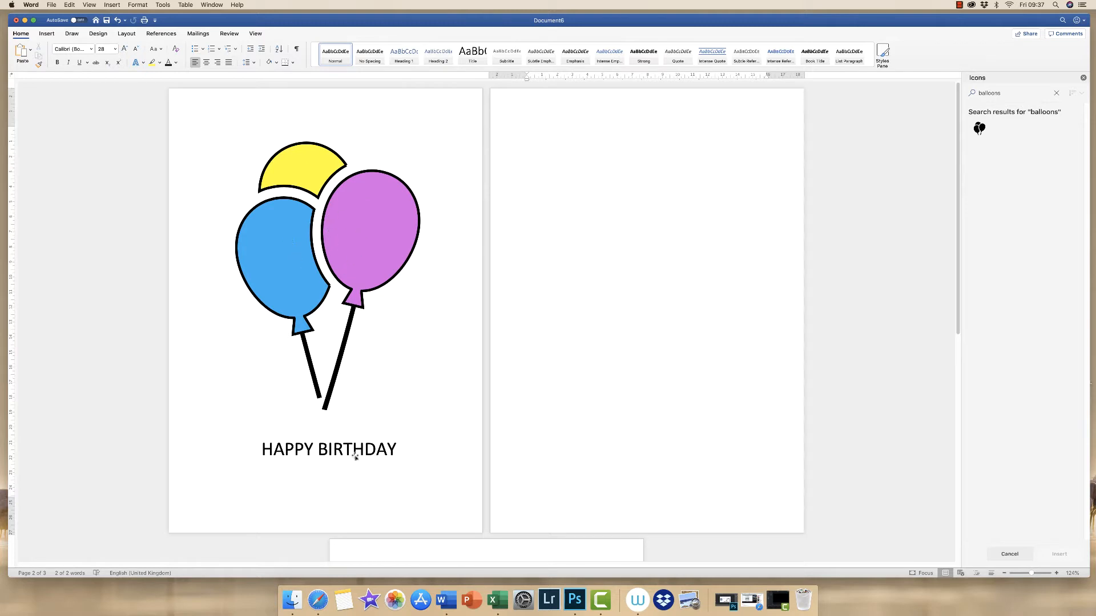
pyautogui.click(604, 135)
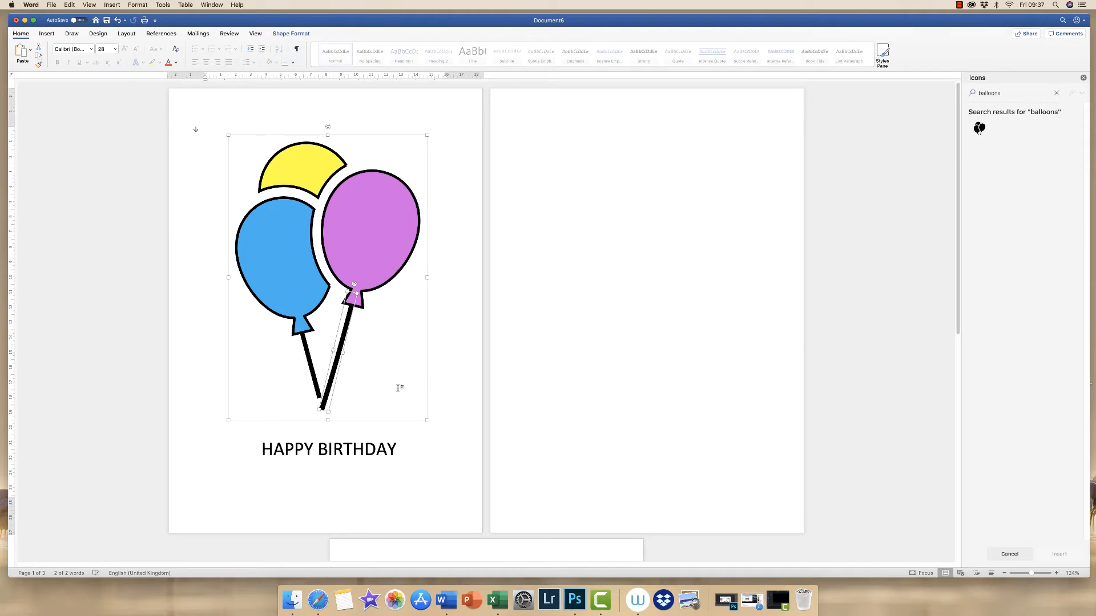
pyautogui.click(459, 336)
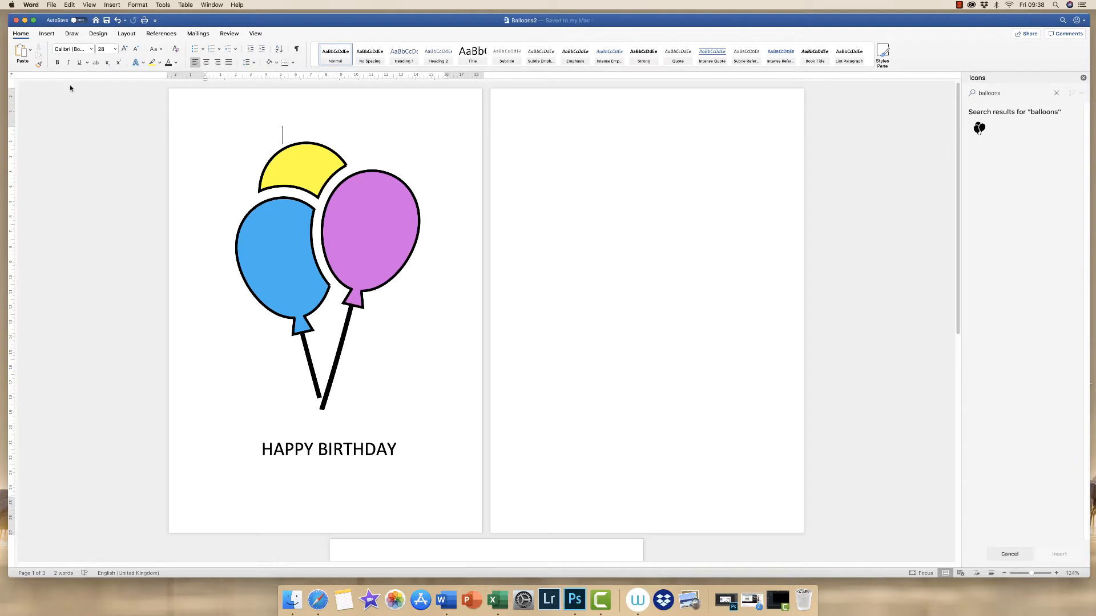
# Step: Save a copy named Balloons3 in PDF format and export it
pyautogui.click(51, 4)
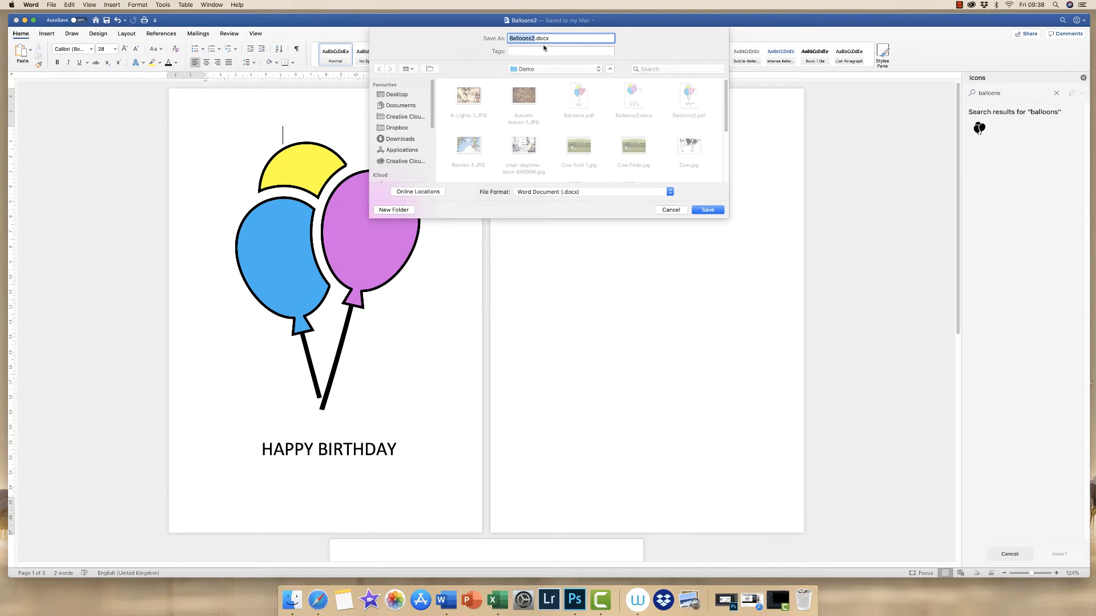
pyautogui.click(533, 38)
pyautogui.write('3')
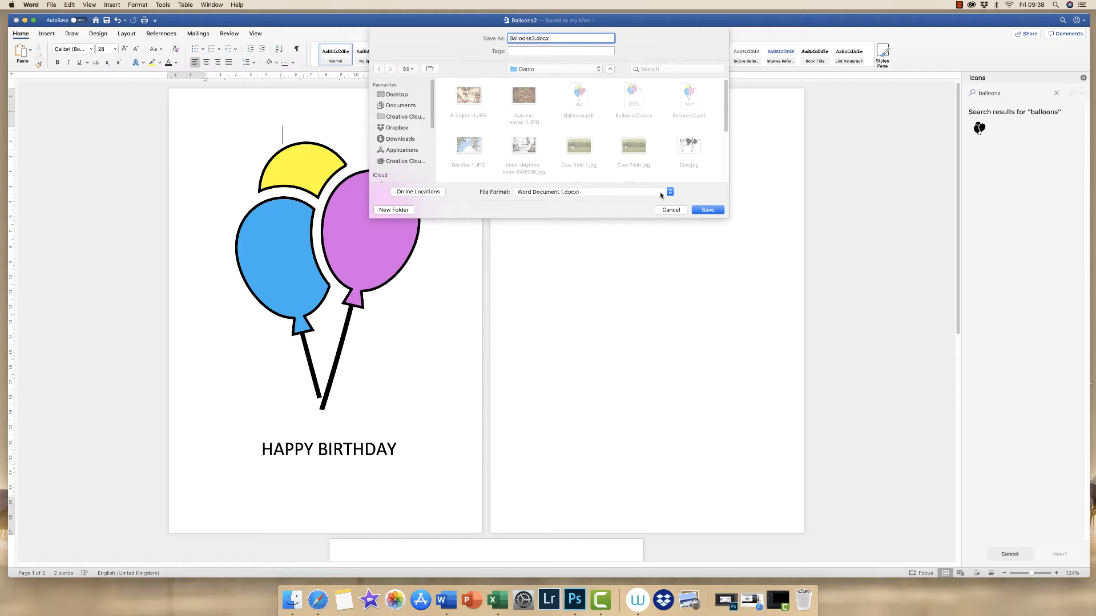
pyautogui.click(669, 192)
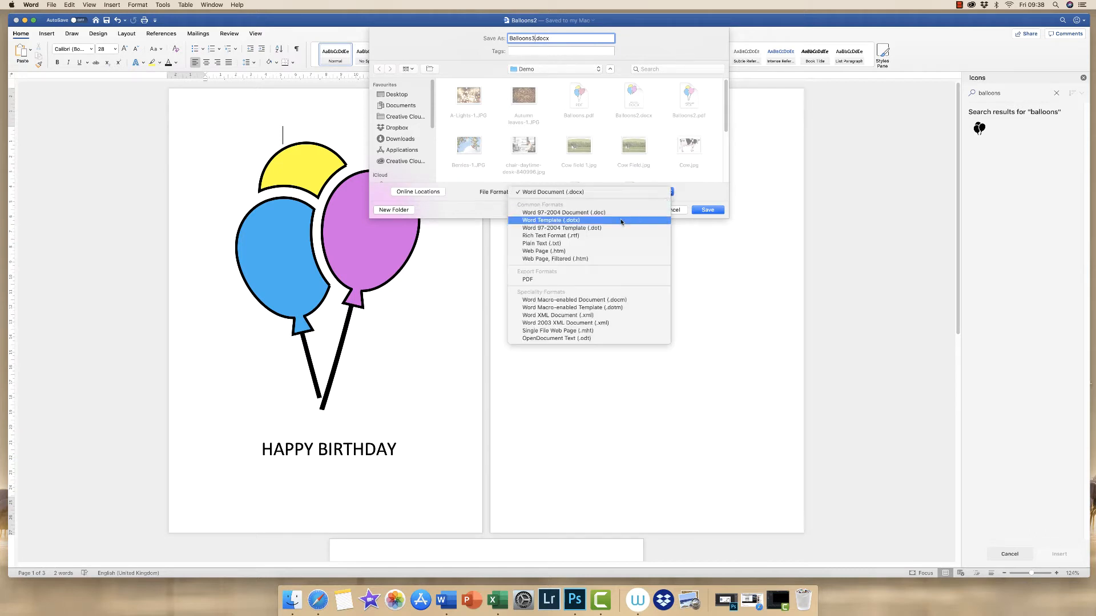
pyautogui.click(527, 279)
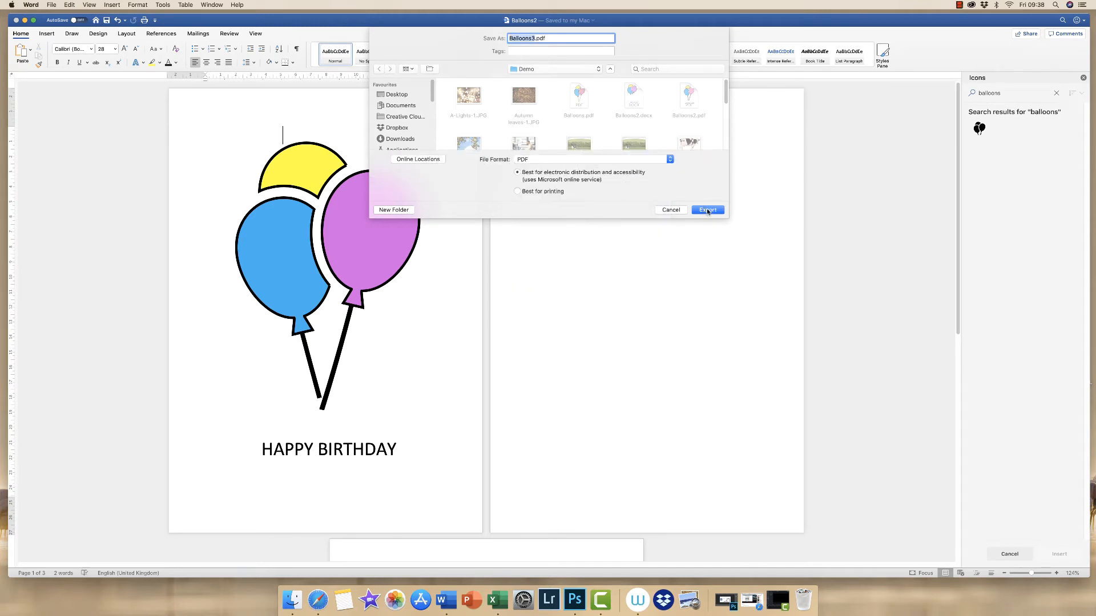
pyautogui.click(707, 210)
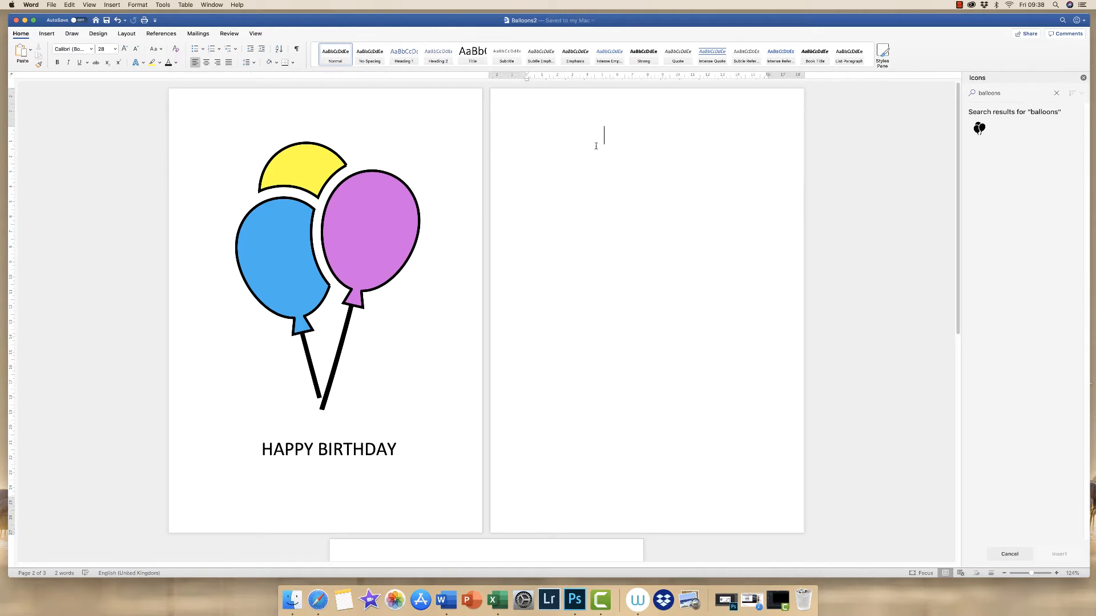
# Step: Insert Balloons3.pdf as a picture from file into the document
pyautogui.click(46, 33)
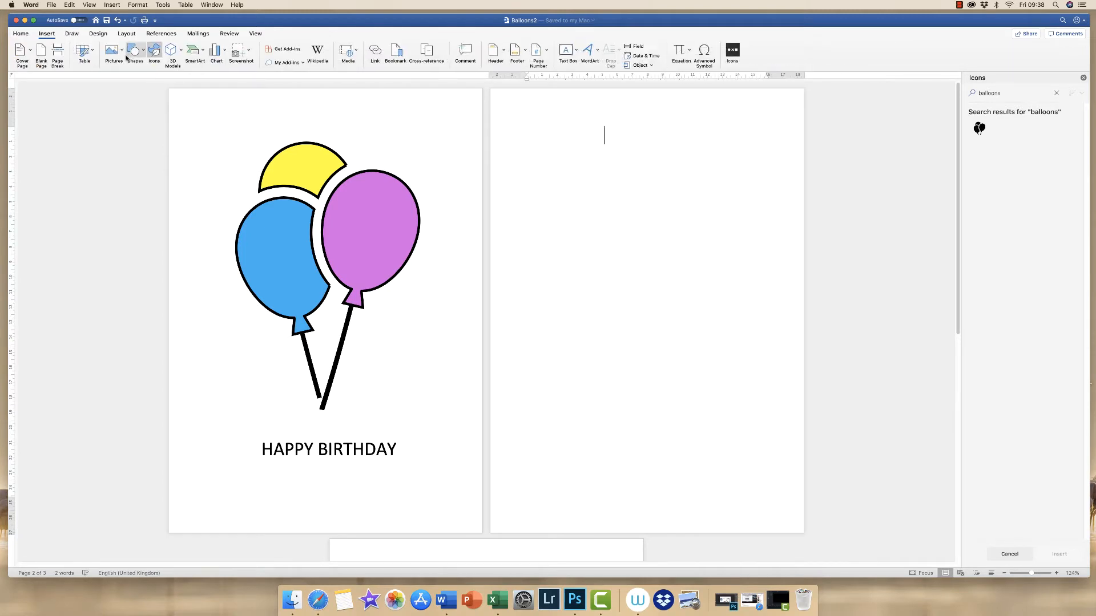
pyautogui.click(113, 54)
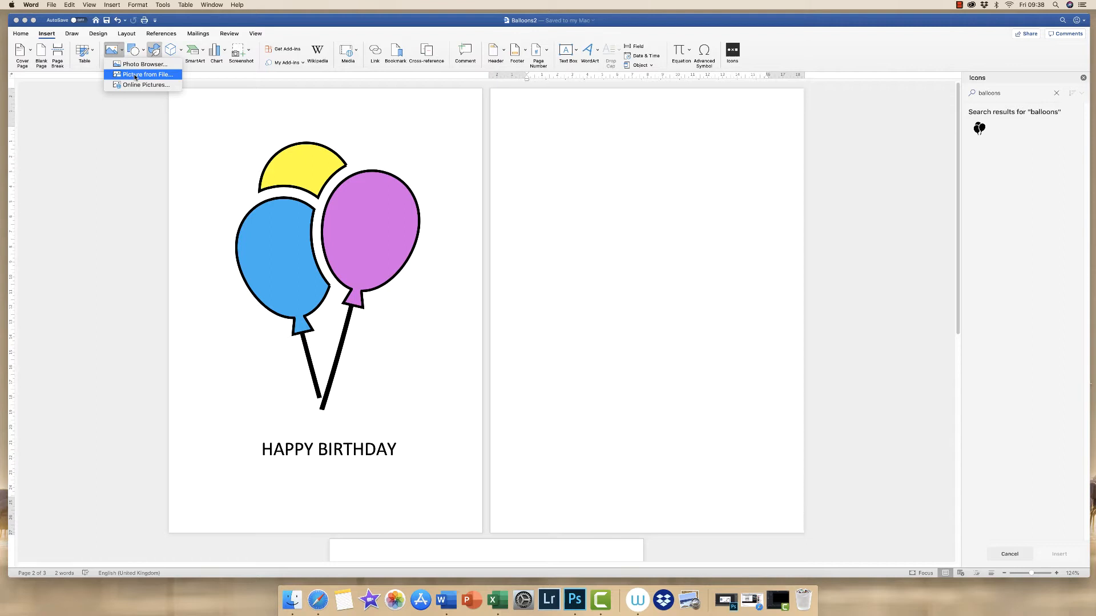
pyautogui.click(145, 75)
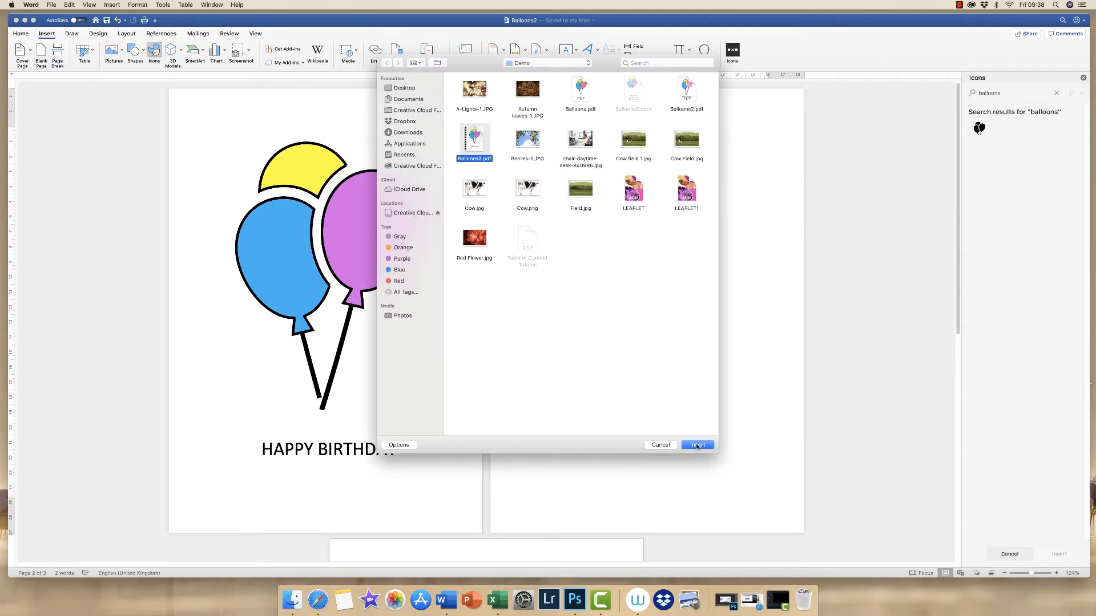
pyautogui.click(697, 445)
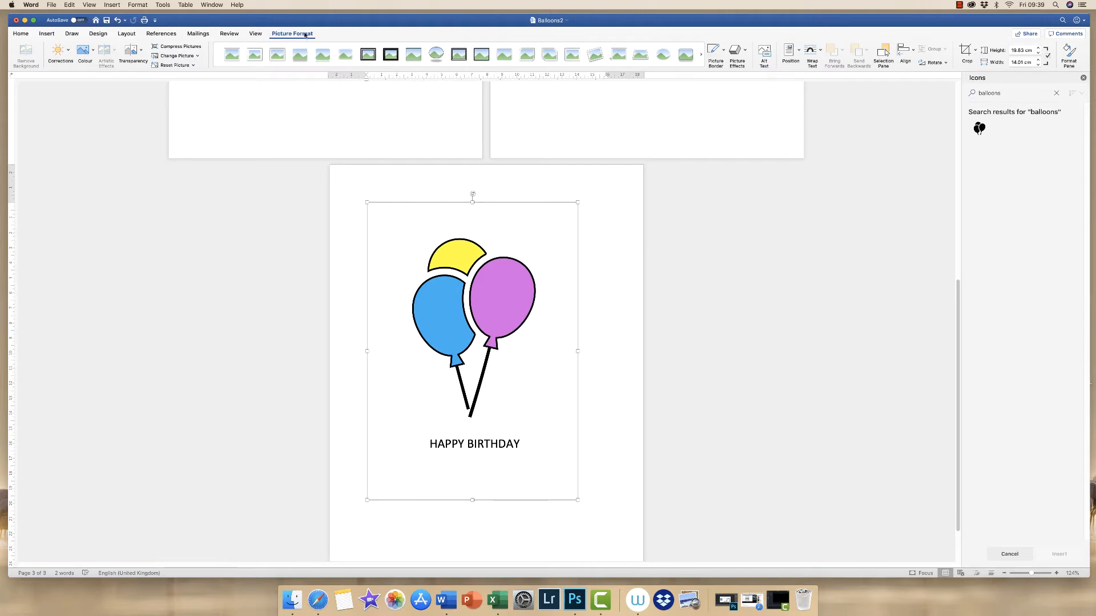
# Step: Enlarge the inserted PDF picture and position it so the balloons fill page two
pyautogui.click(812, 54)
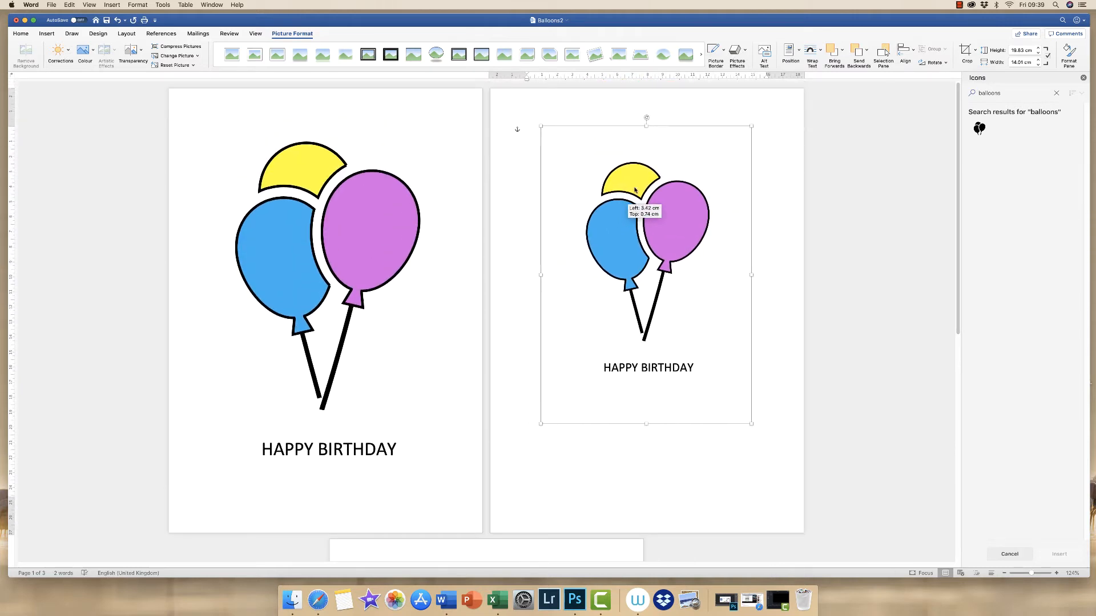
pyautogui.click(811, 49)
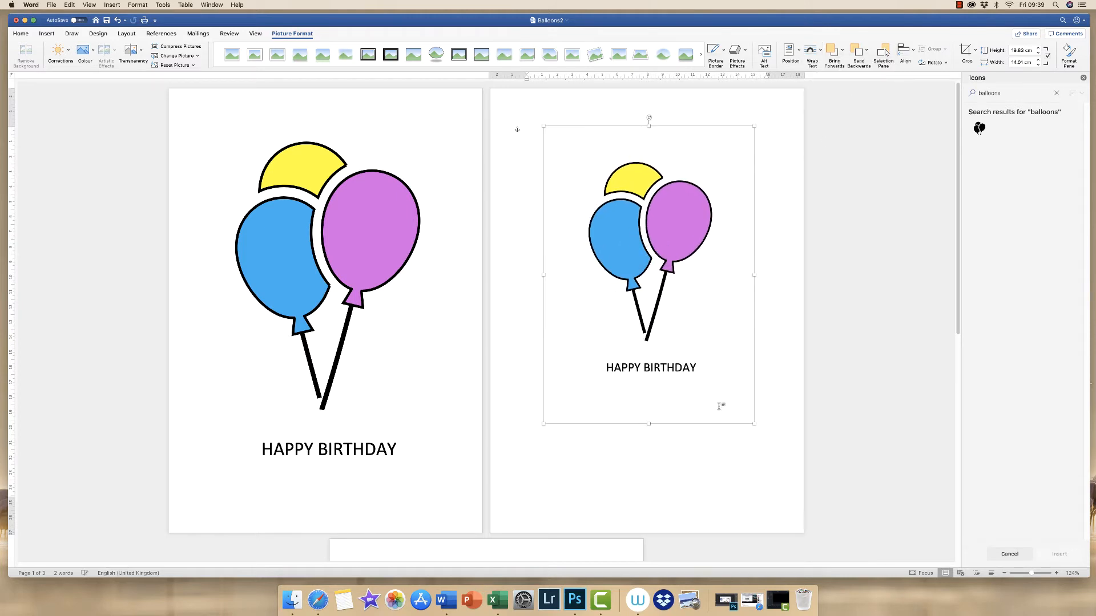
pyautogui.moveTo(754, 425); pyautogui.dragTo(757, 428)
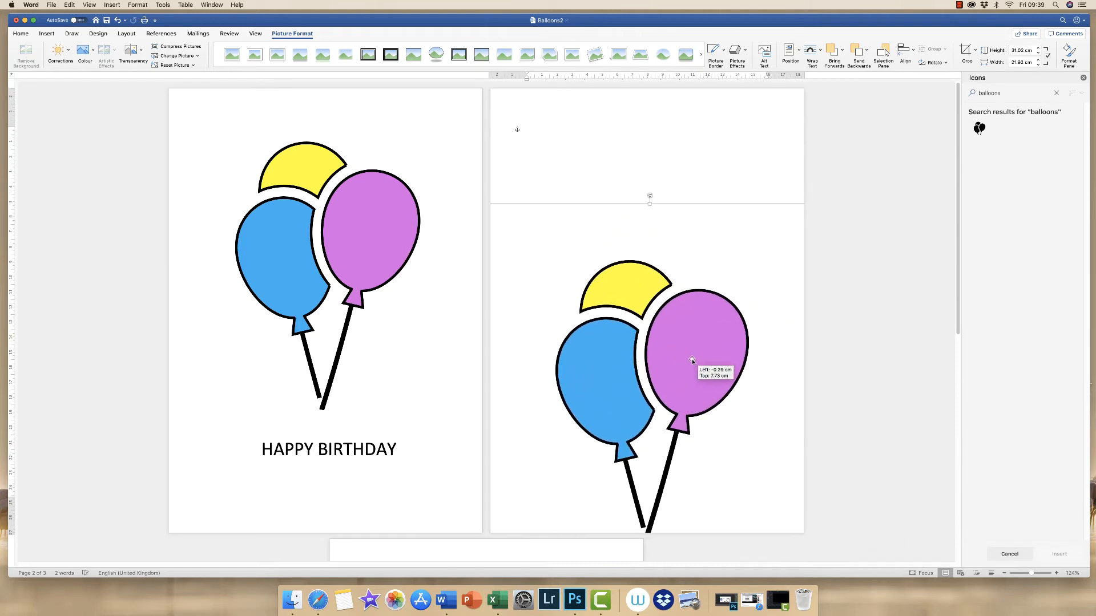
pyautogui.moveTo(692, 359); pyautogui.dragTo(696, 325)
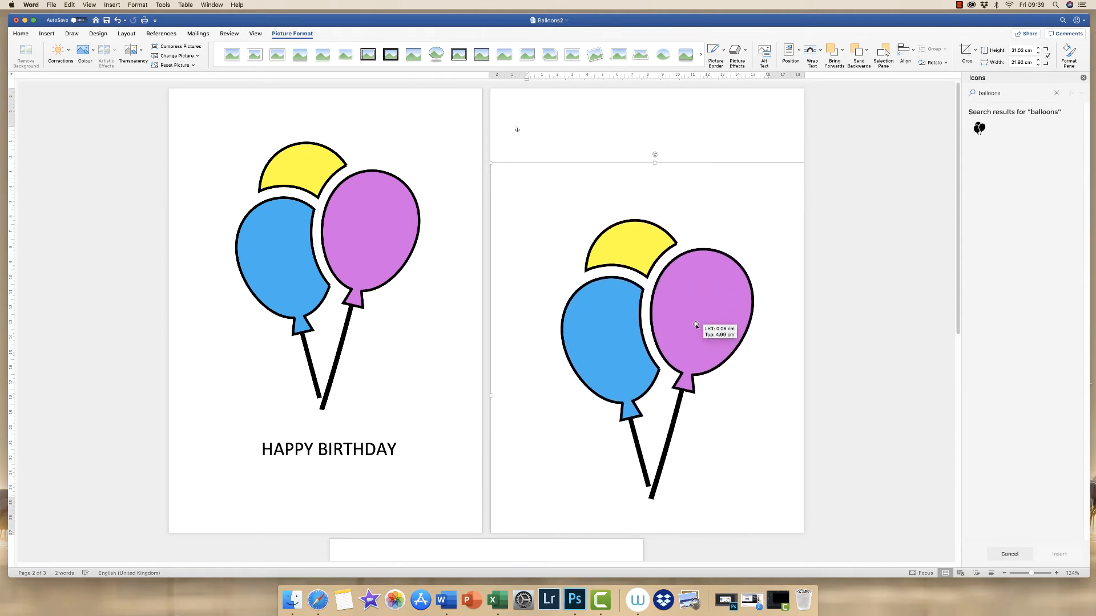
pyautogui.moveTo(695, 324); pyautogui.dragTo(708, 347)
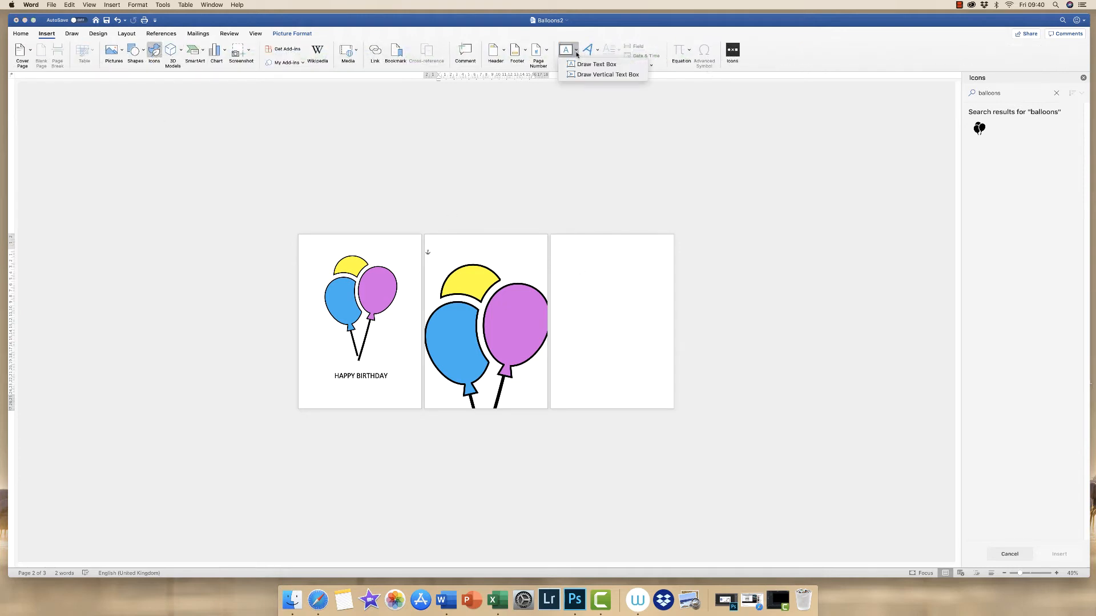
# Step: Draw a text box at the top of page two reading pdf in 72-point text
pyautogui.click(595, 63)
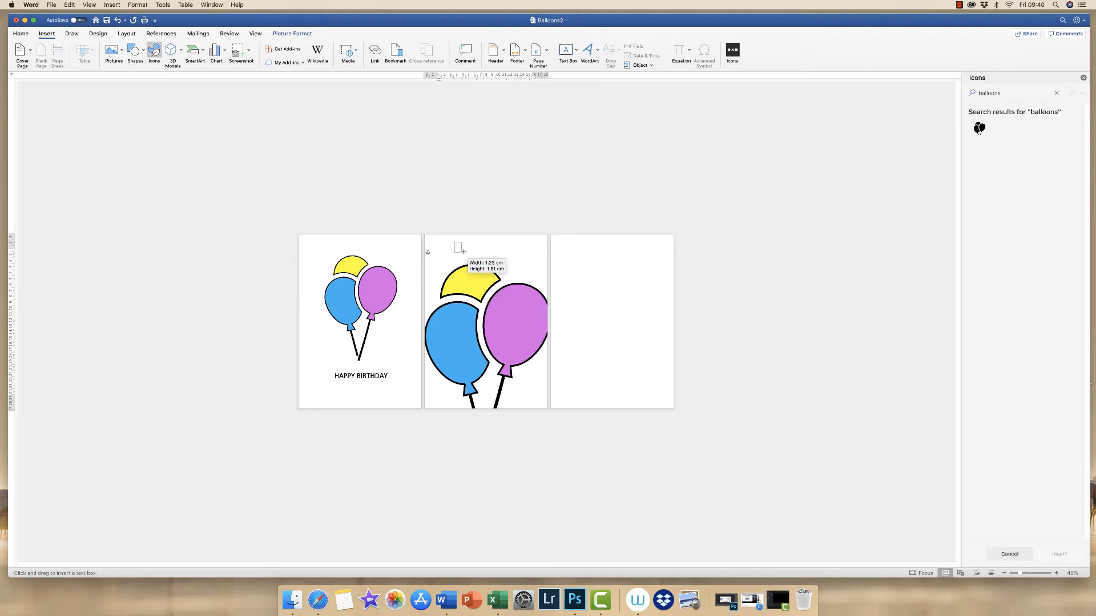
pyautogui.moveTo(453, 243); pyautogui.dragTo(520, 254)
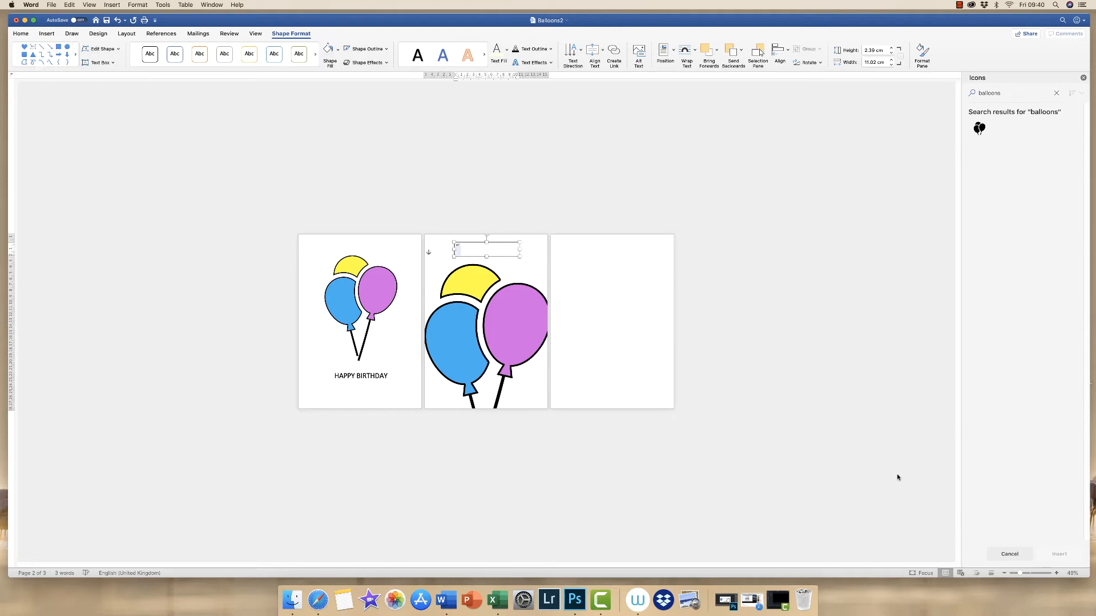
pyautogui.moveTo(1004, 573); pyautogui.dragTo(1028, 573)
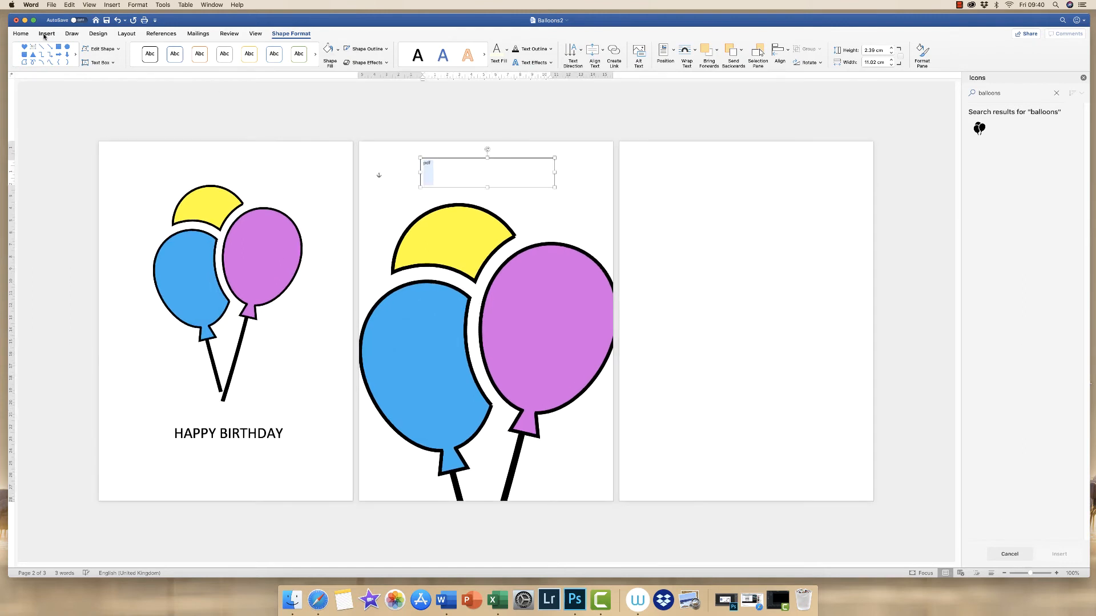
pyautogui.click(21, 33)
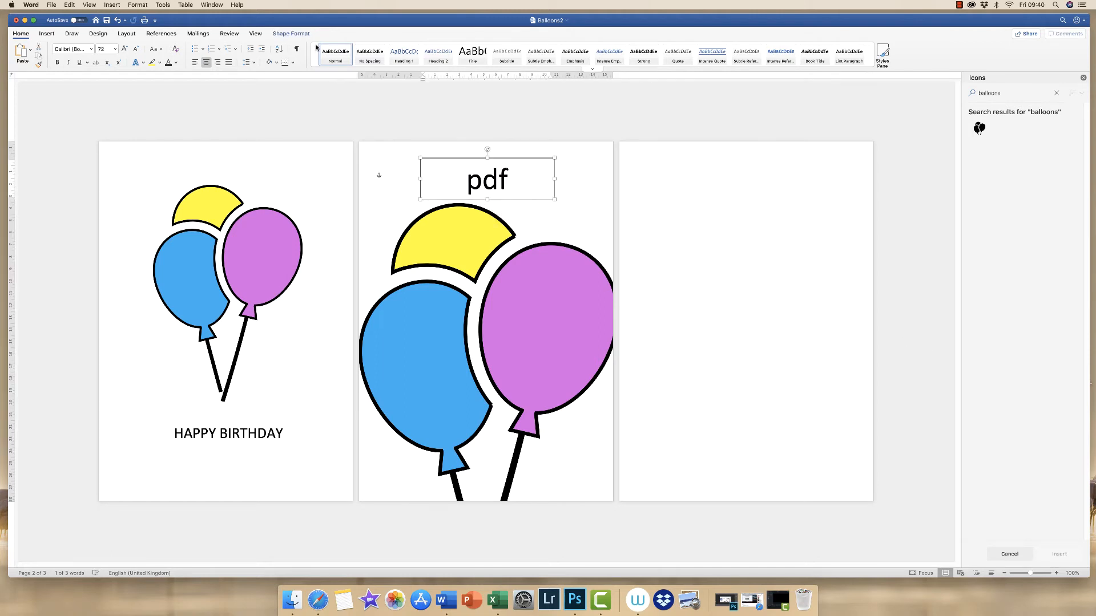
pyautogui.click(291, 33)
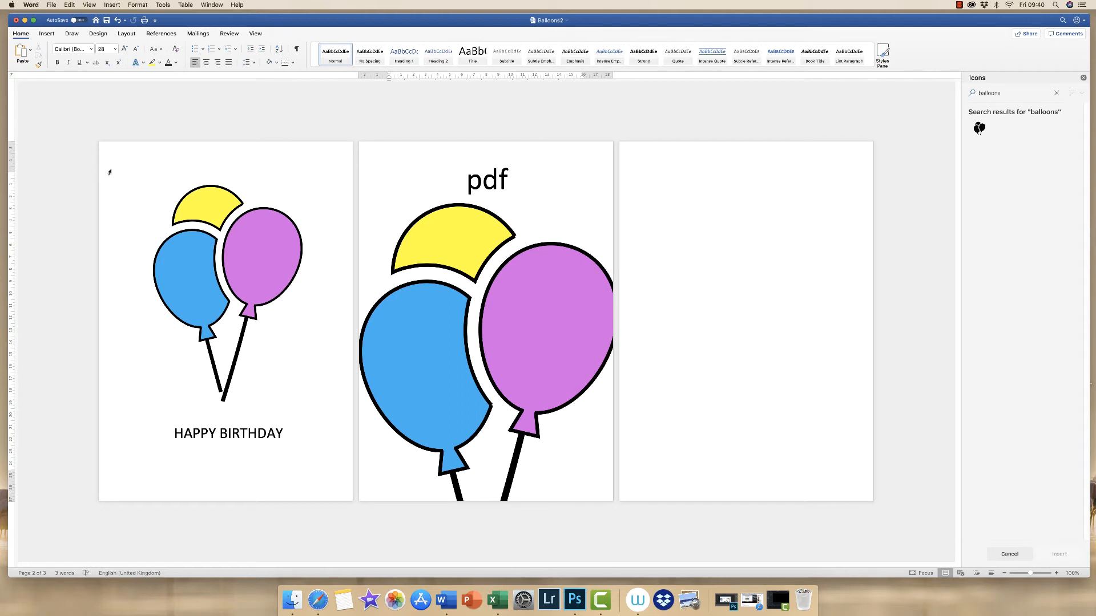
# Step: Place the cursor before the pdf heading to check the centred label
pyautogui.click(452, 181)
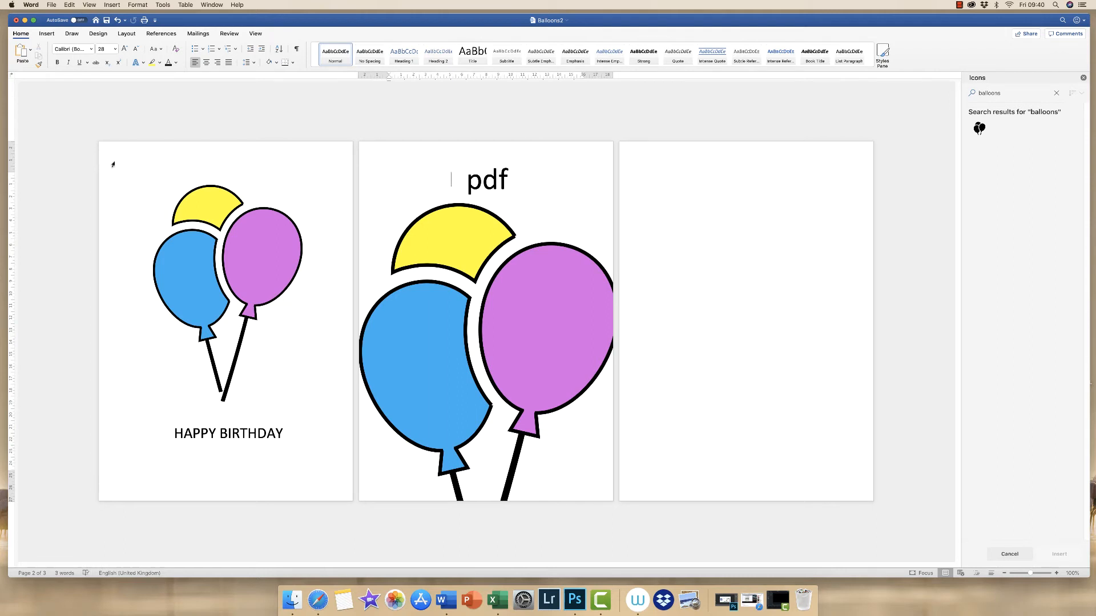
pyautogui.moveTo(811, 490)
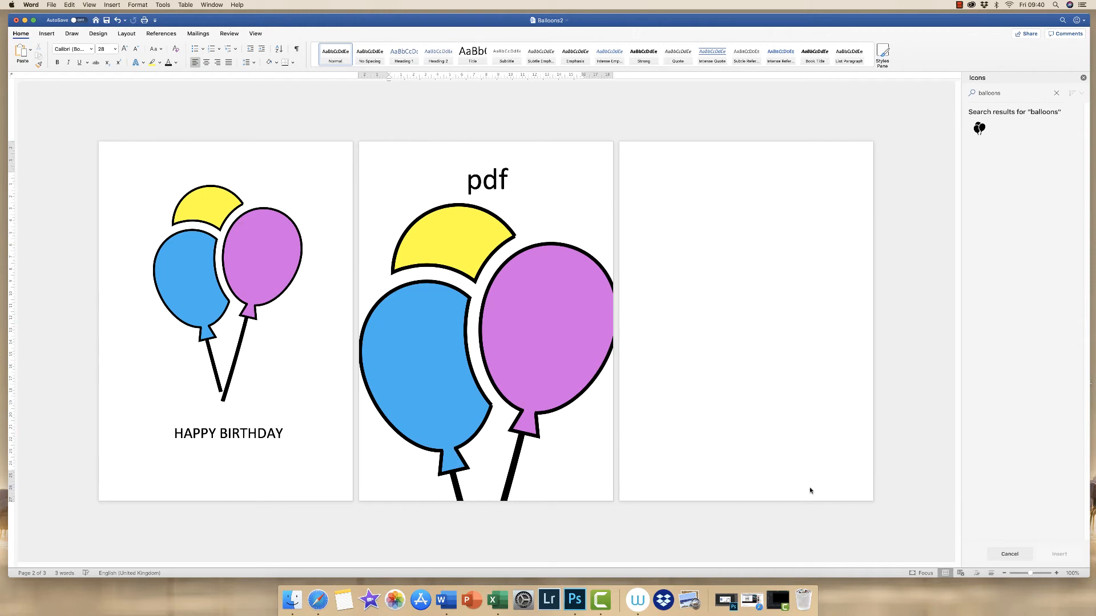
pyautogui.moveTo(550, 540)
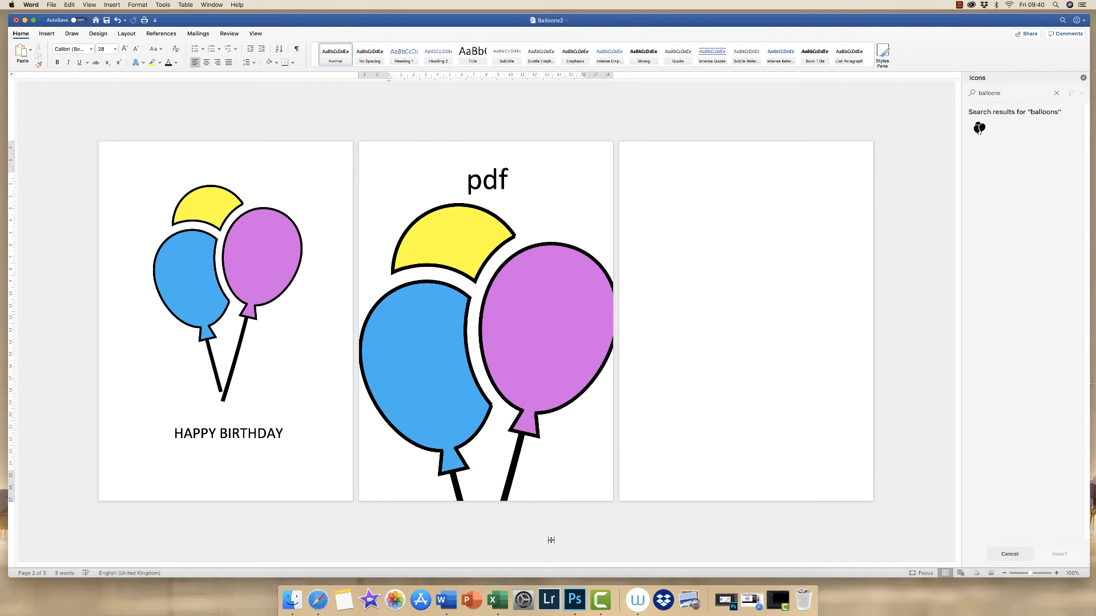
pyautogui.click(452, 180)
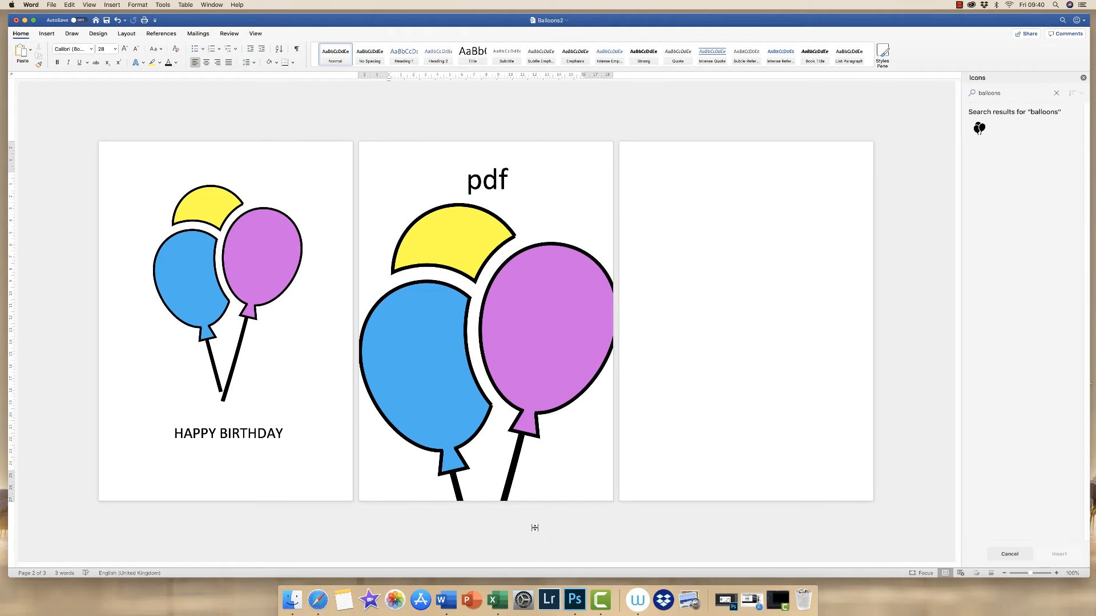
pyautogui.moveTo(117, 458)
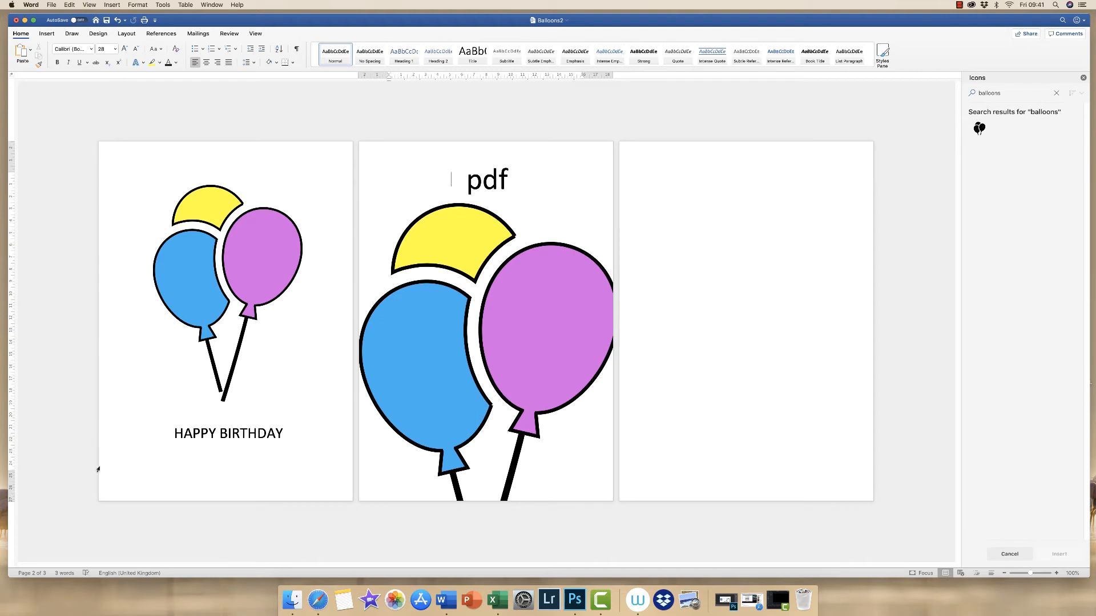
pyautogui.moveTo(107, 172)
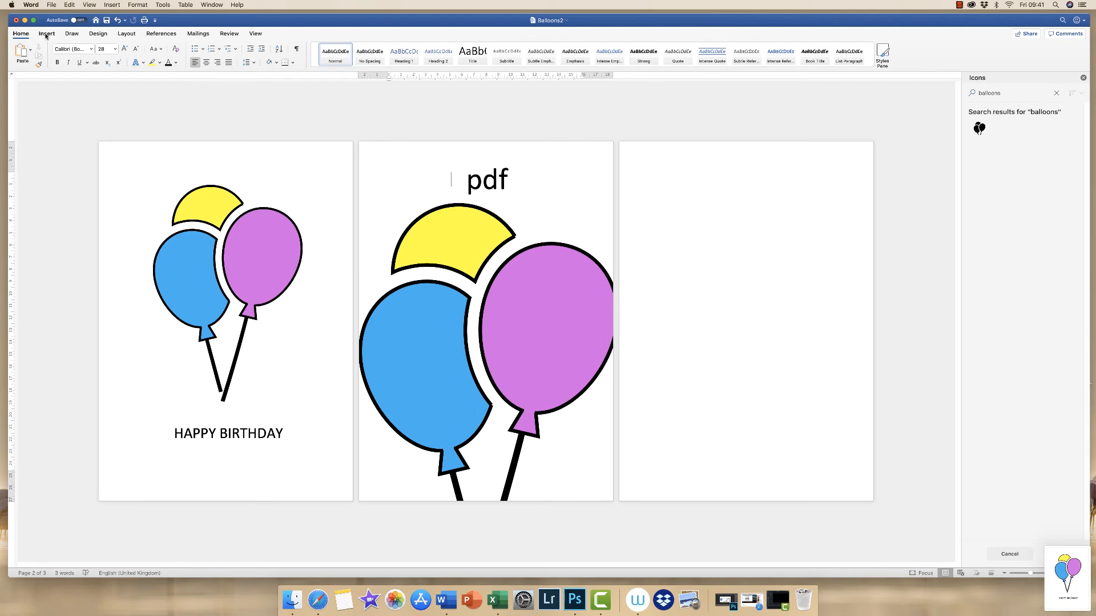
# Step: Insert the latest balloon design screenshot from the Desktop as a picture on page three
pyautogui.click(113, 49)
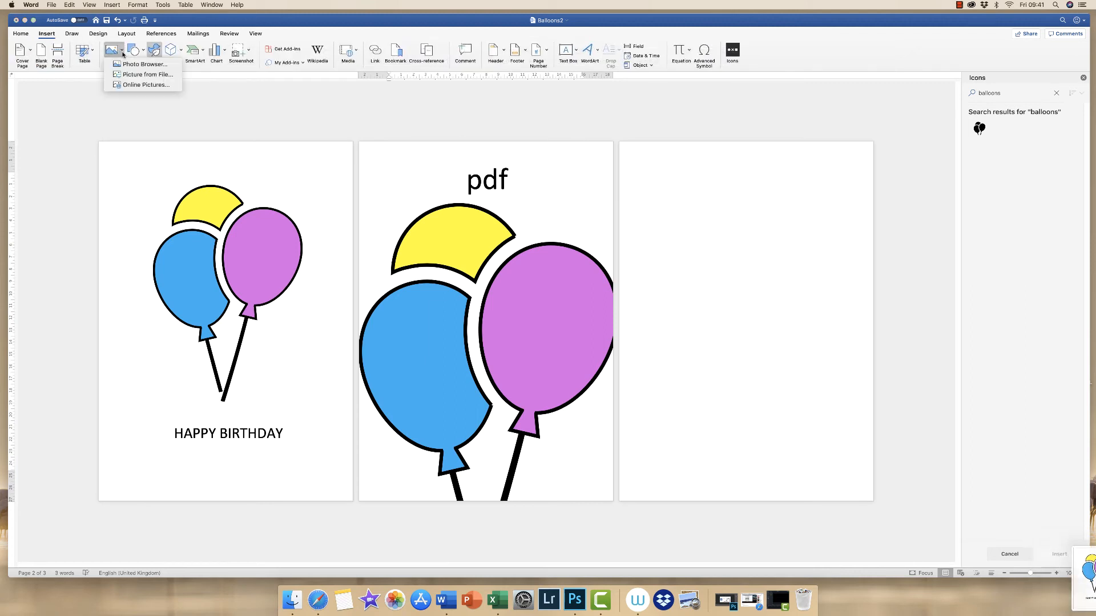
pyautogui.click(145, 74)
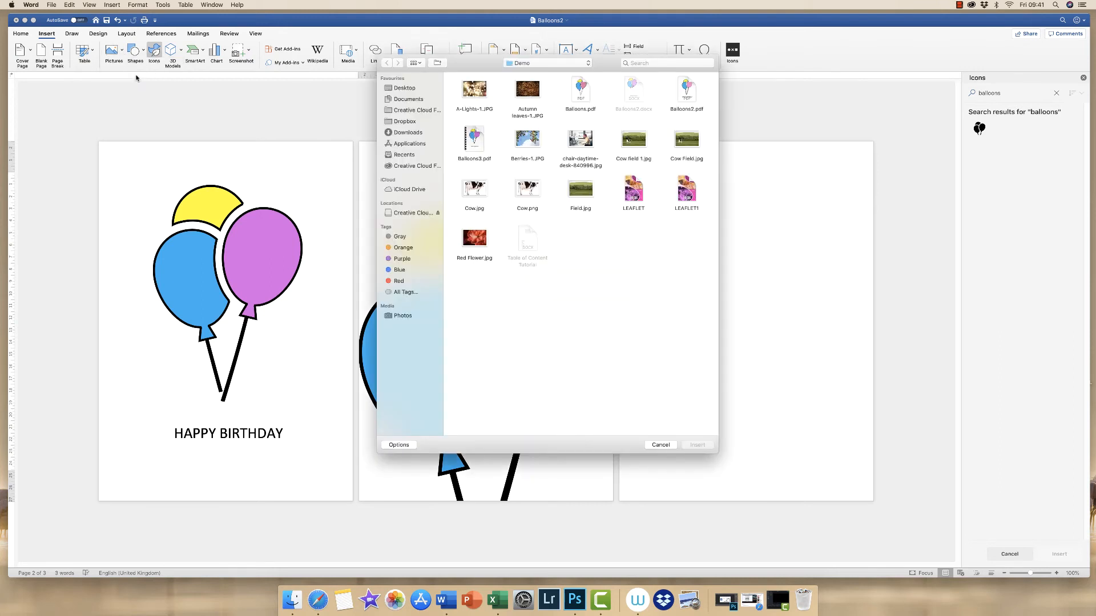
pyautogui.click(403, 88)
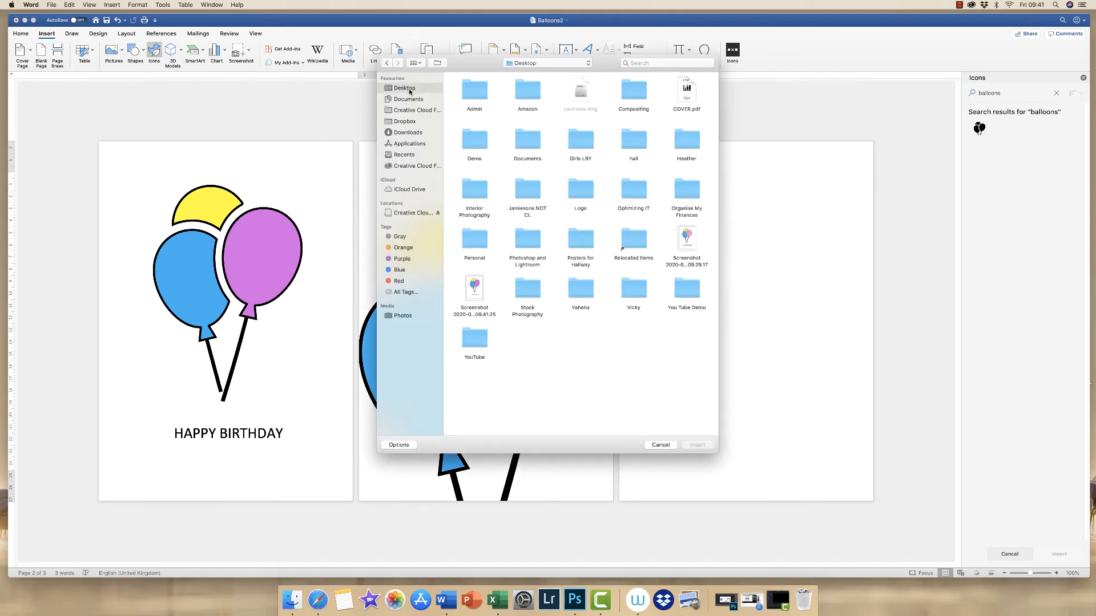
pyautogui.click(474, 286)
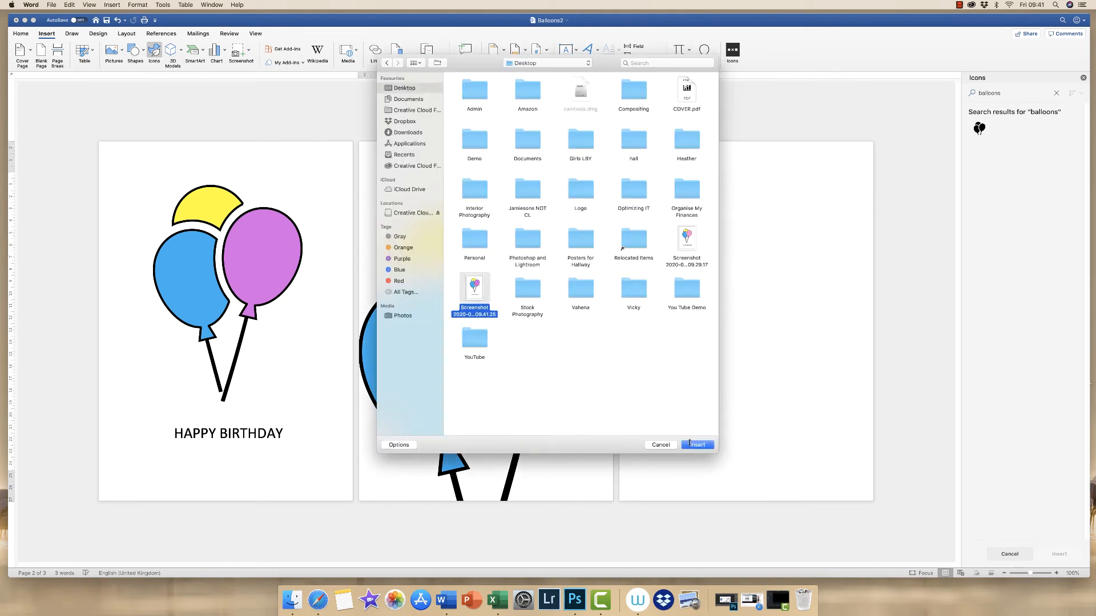
pyautogui.click(697, 444)
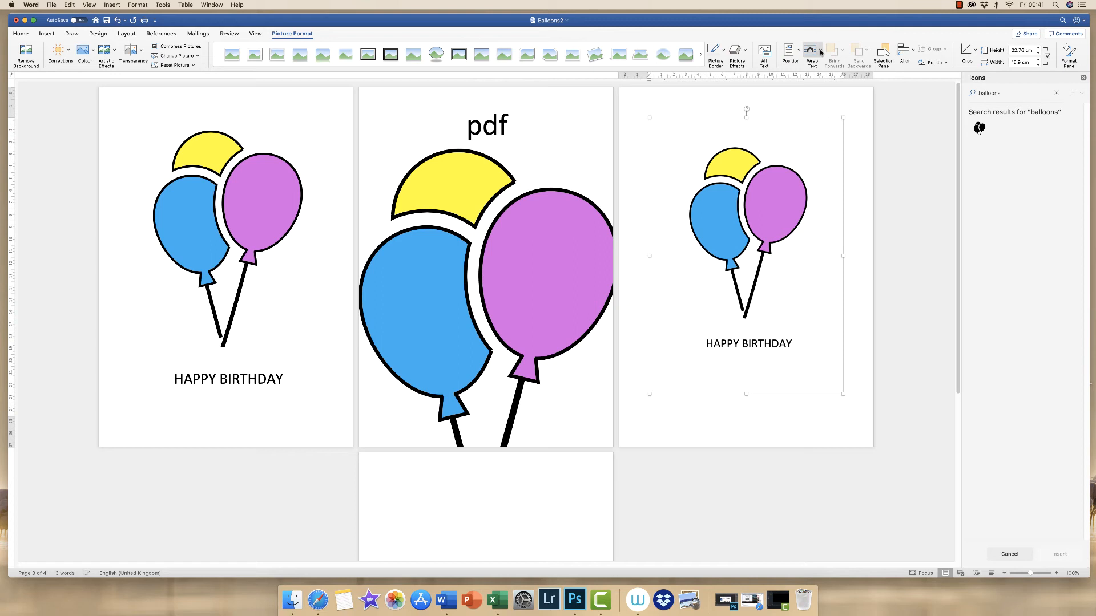
# Step: Set the screenshot to Behind Text wrapping and enlarge it across page three
pyautogui.click(812, 54)
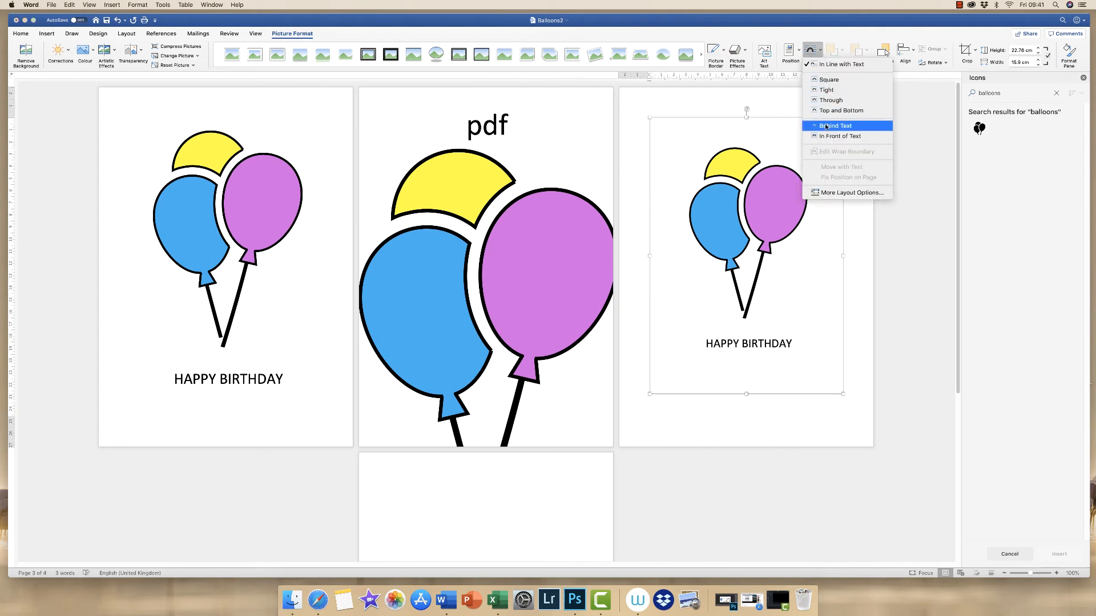
pyautogui.click(835, 126)
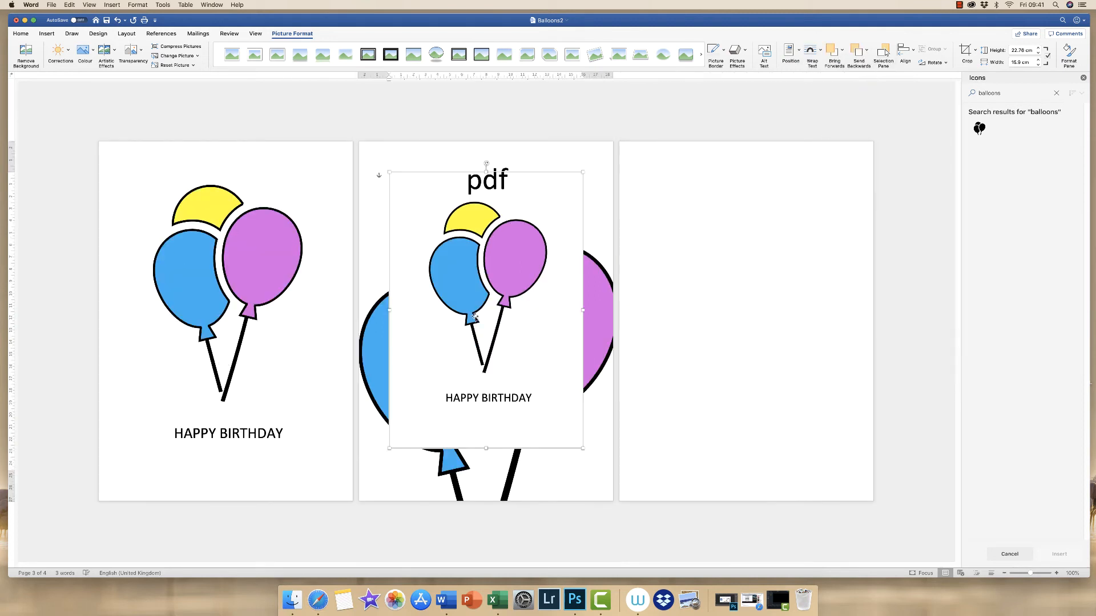
pyautogui.moveTo(487, 307); pyautogui.dragTo(702, 297)
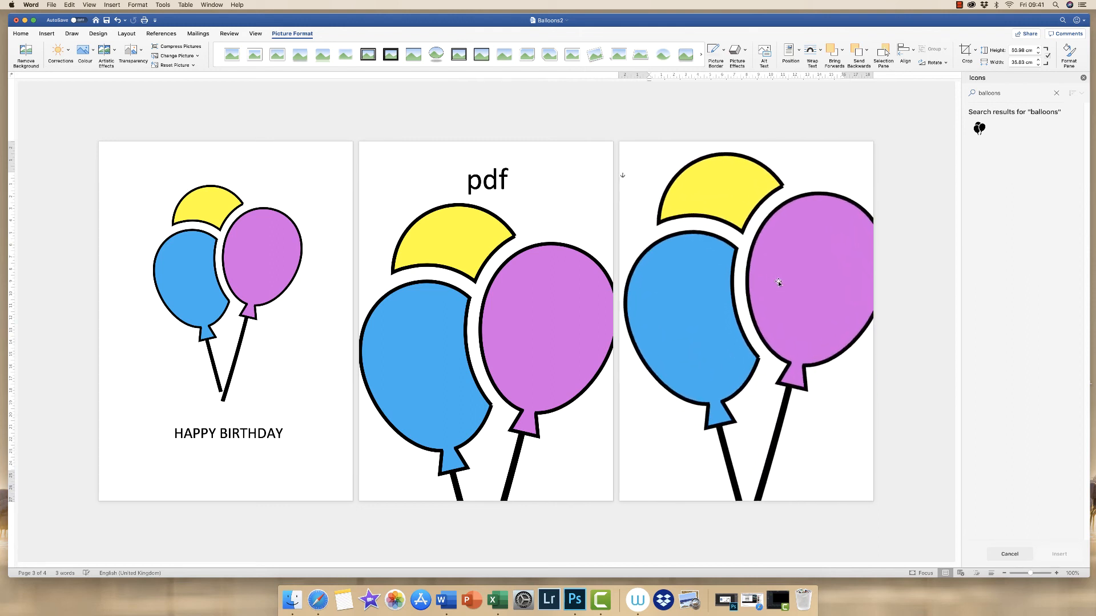
pyautogui.moveTo(777, 282); pyautogui.dragTo(789, 336)
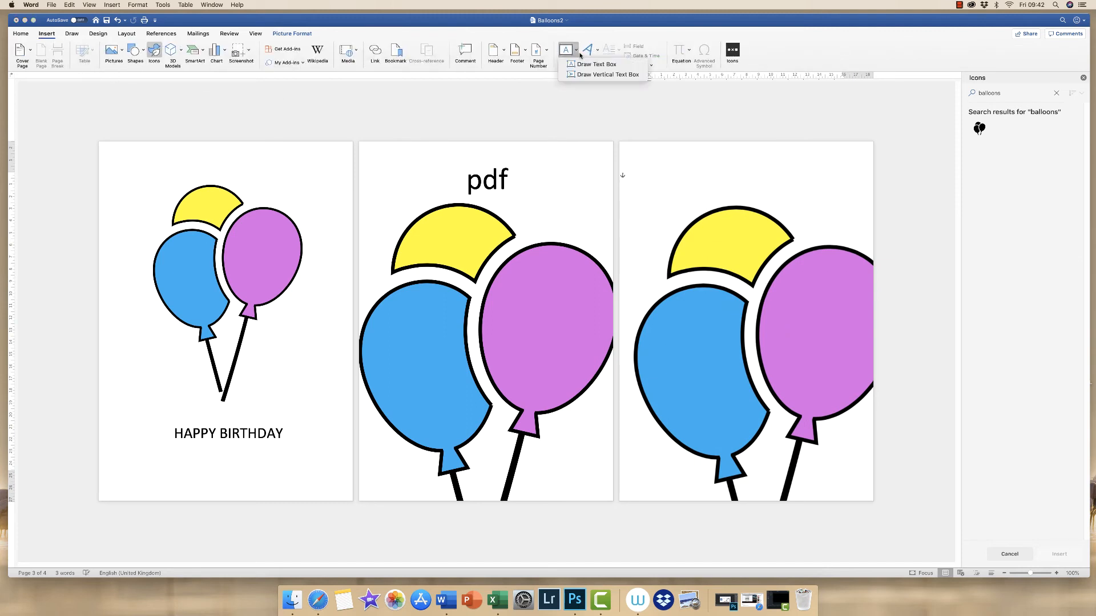
# Step: Draw a text box above the page-three balloons and label it Screen shot
pyautogui.moveTo(674, 155); pyautogui.dragTo(806, 193)
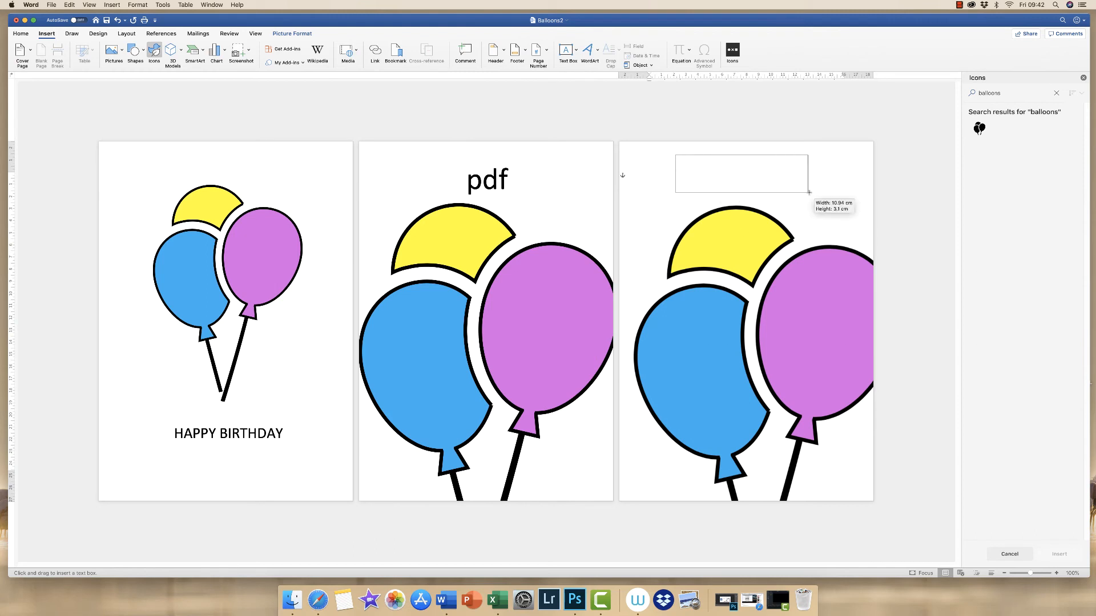
pyautogui.moveTo(675, 156); pyautogui.dragTo(808, 194)
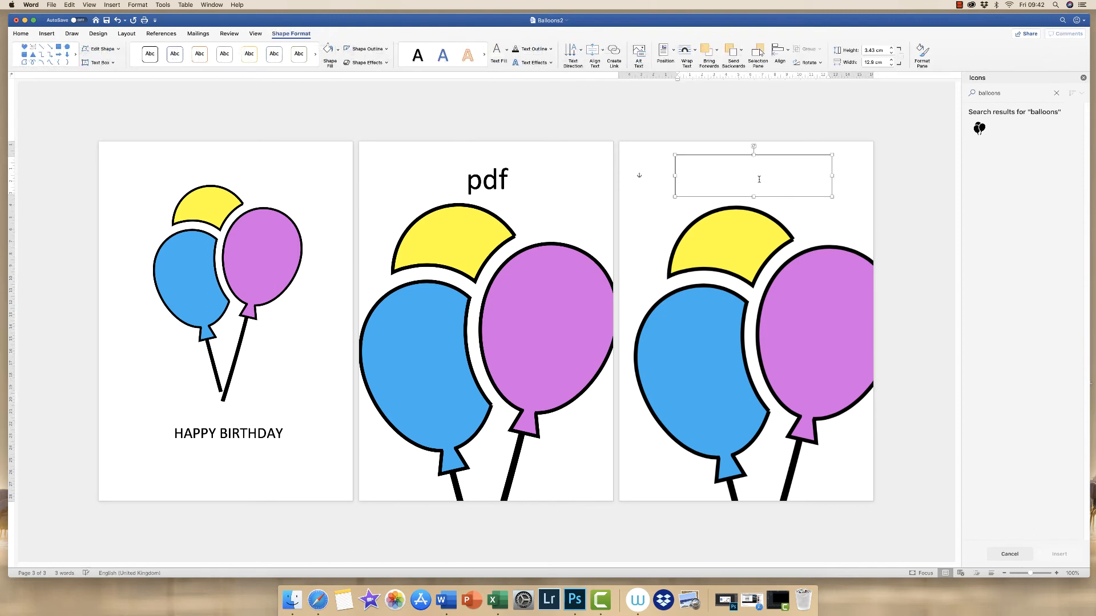
pyautogui.write('screen shot')
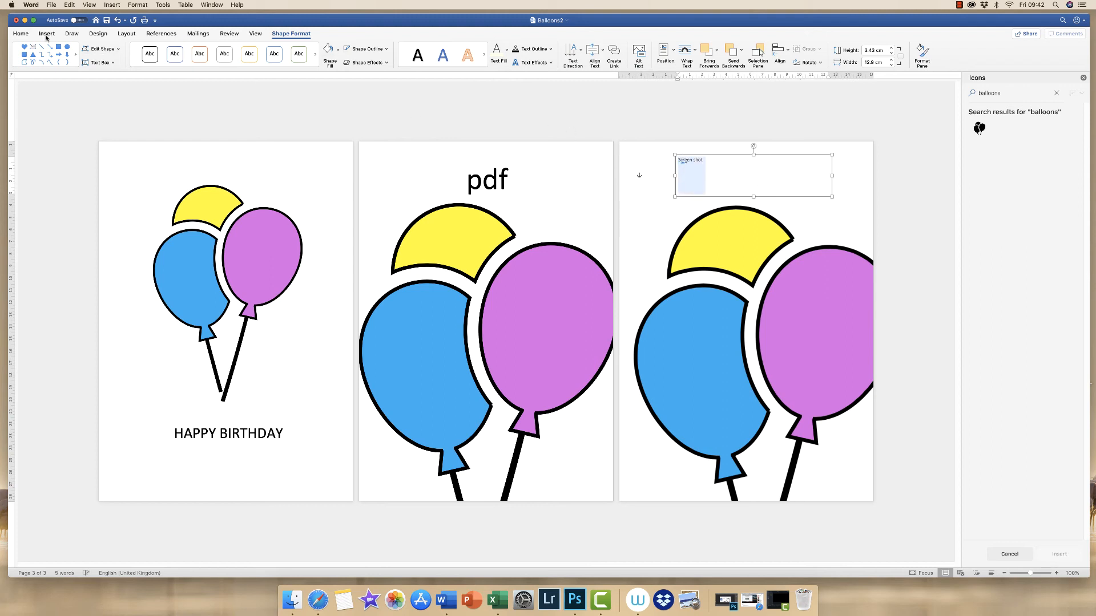
pyautogui.click(46, 33)
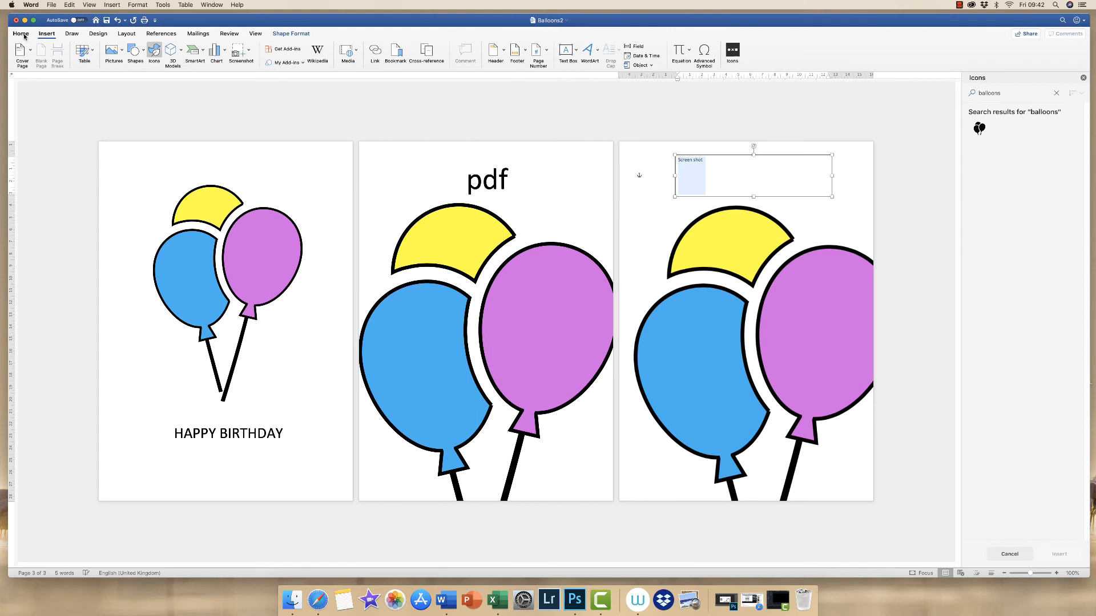
pyautogui.click(21, 33)
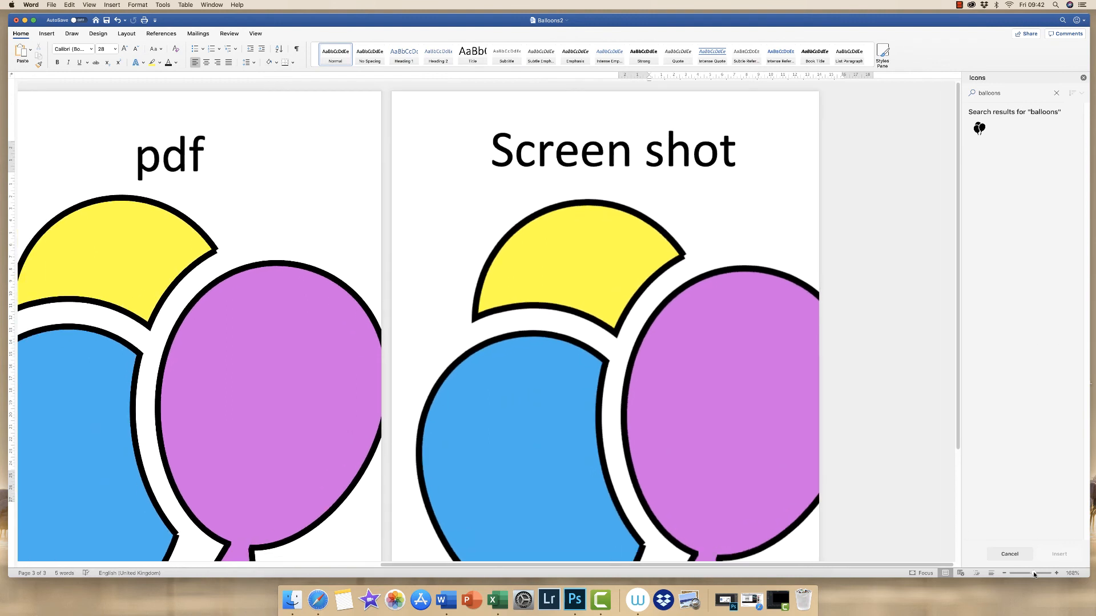
pyautogui.scroll(-3)
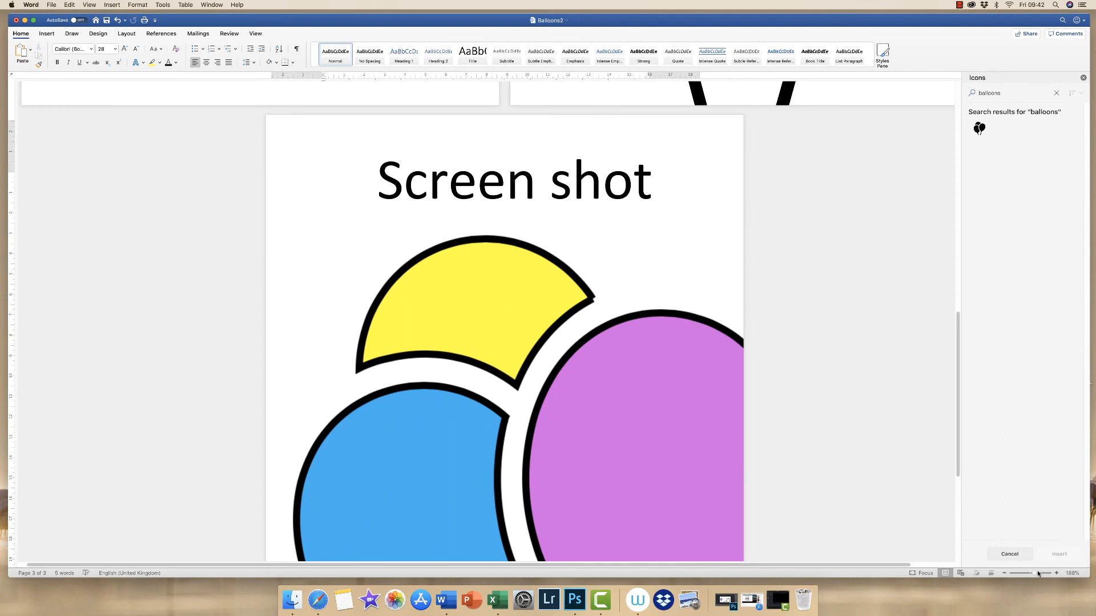
pyautogui.click(1056, 573)
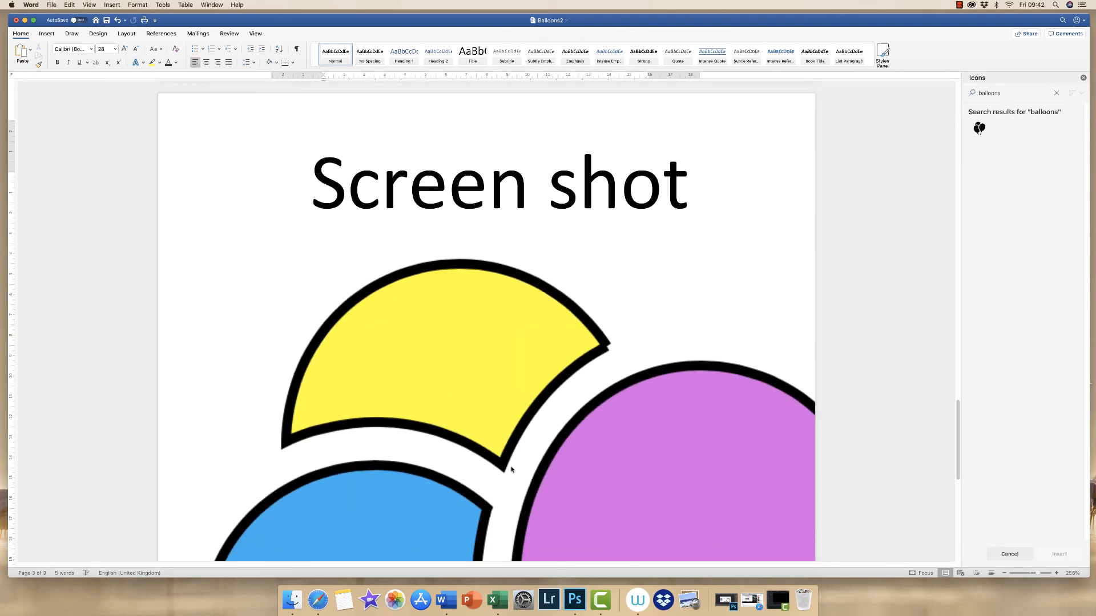
pyautogui.moveTo(595, 355)
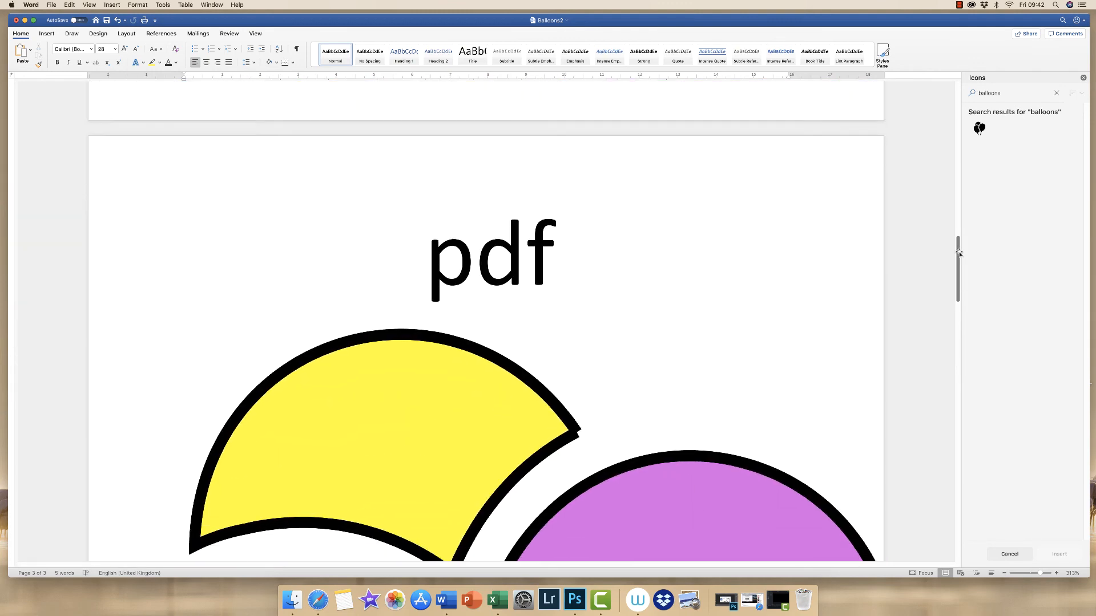
pyautogui.scroll(-3)
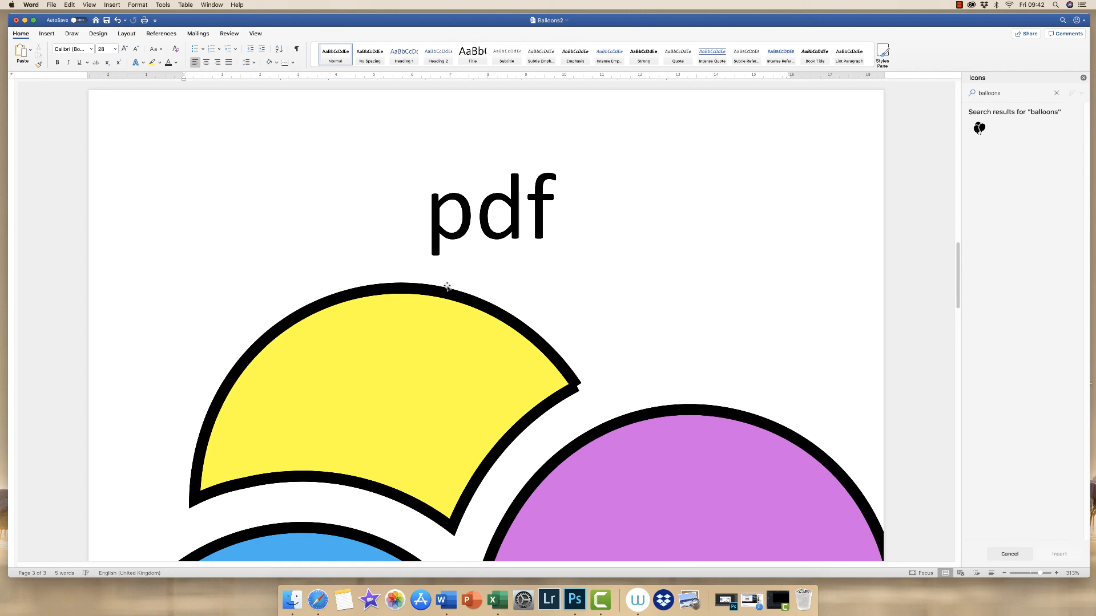
pyautogui.moveTo(370, 301)
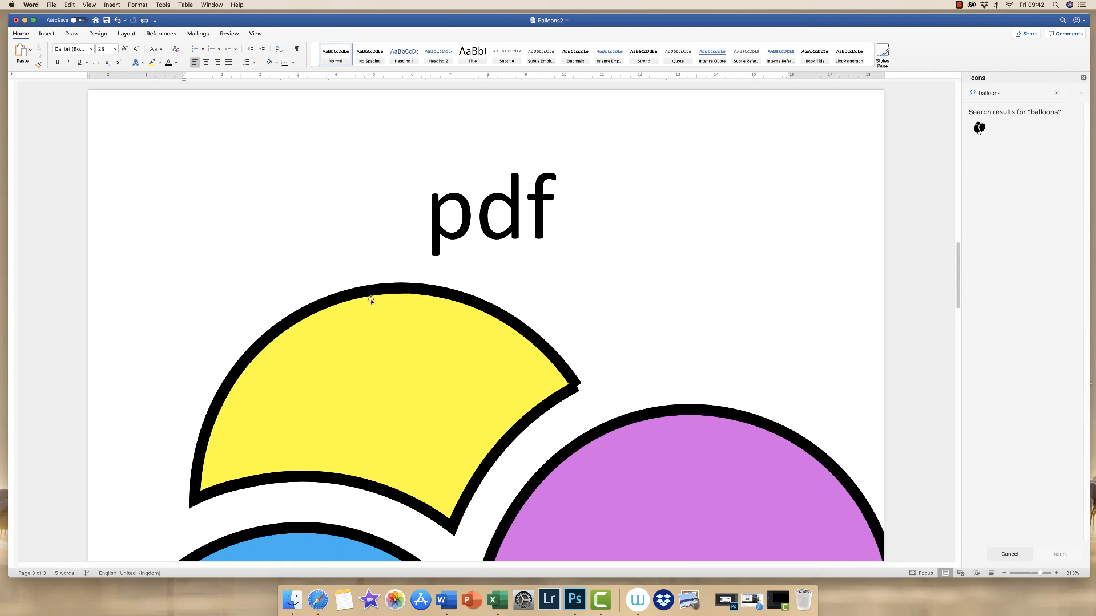
pyautogui.moveTo(392, 294)
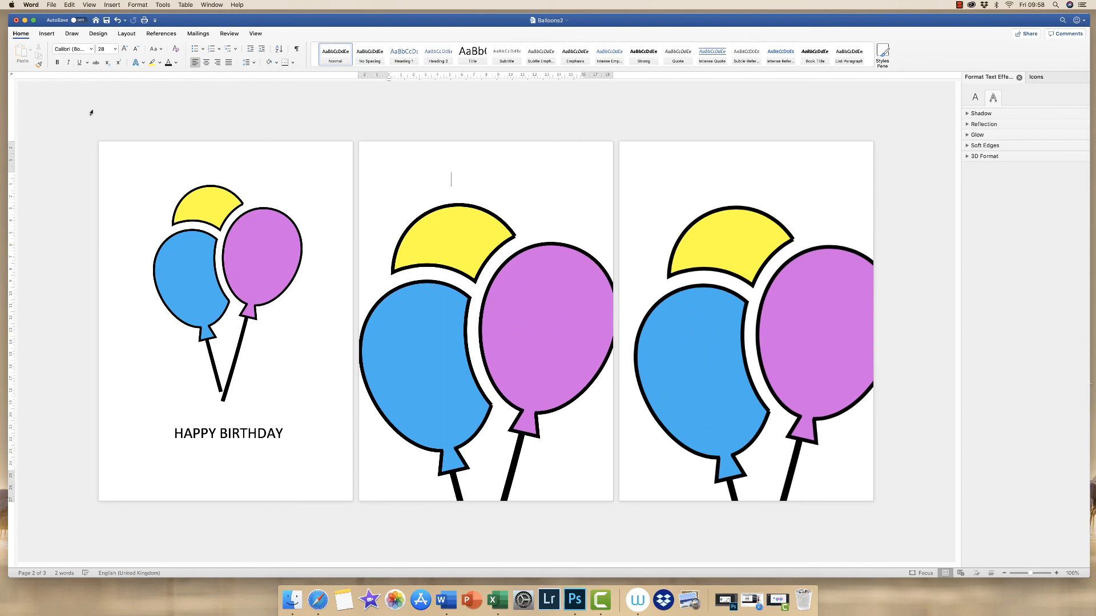
pyautogui.click(51, 4)
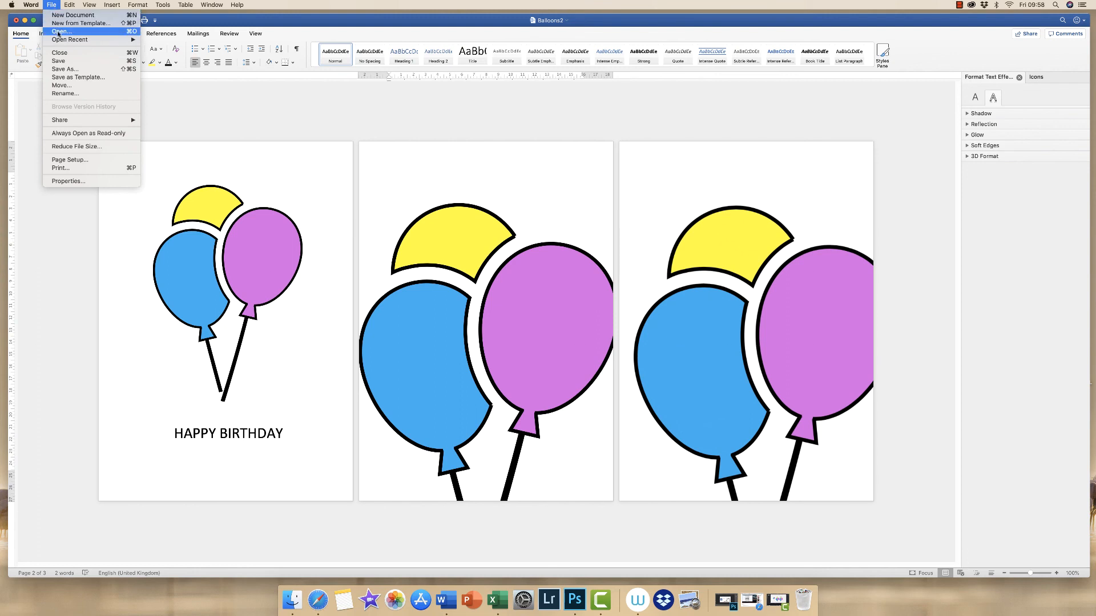
pyautogui.click(62, 32)
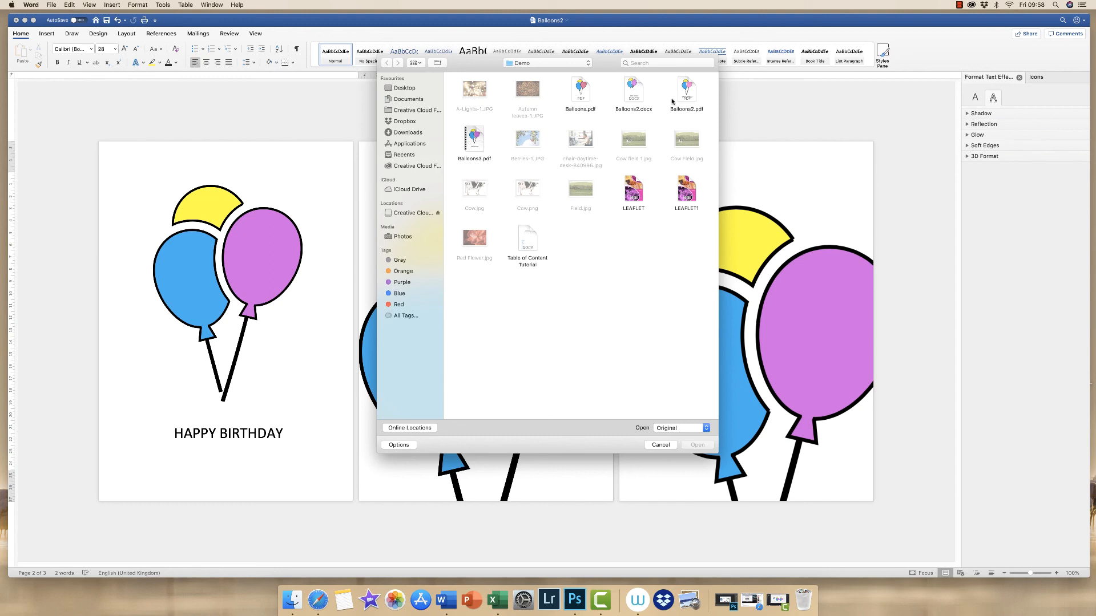
pyautogui.moveTo(483, 124)
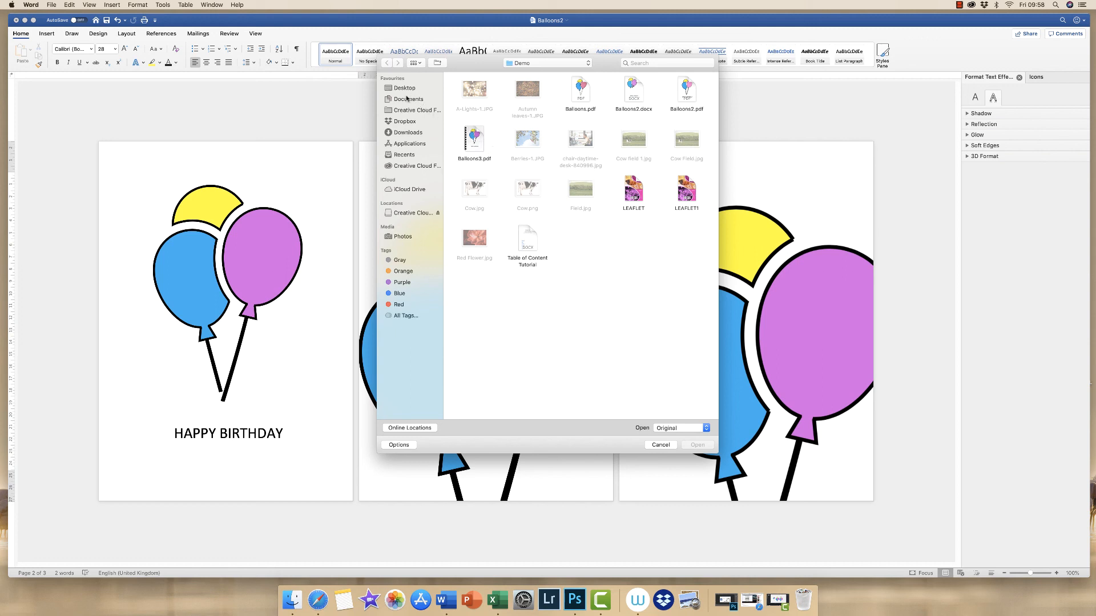
pyautogui.click(404, 88)
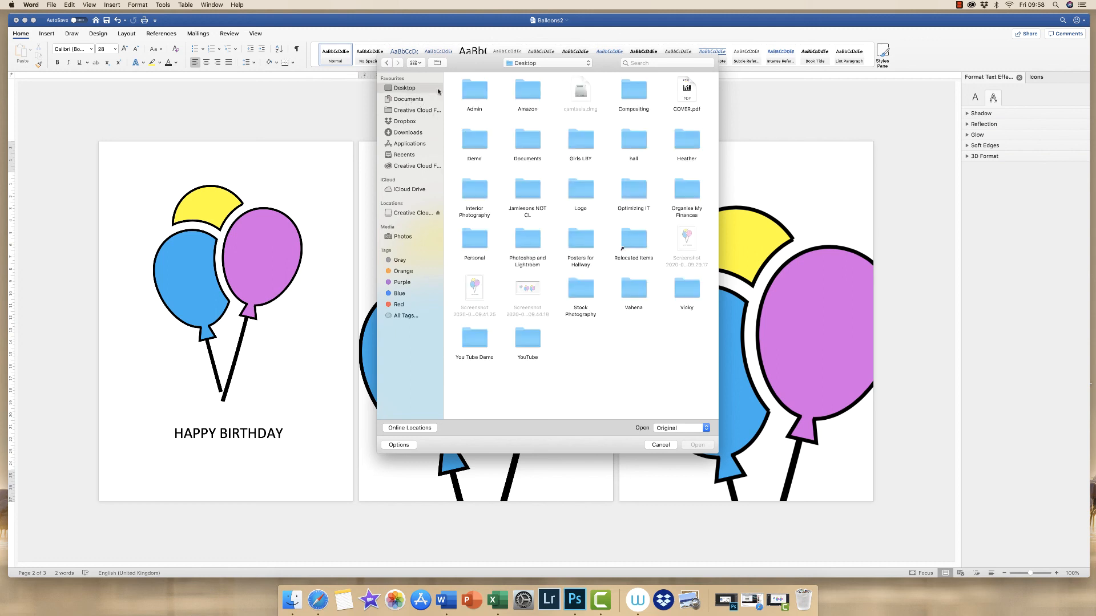
pyautogui.moveTo(491, 300)
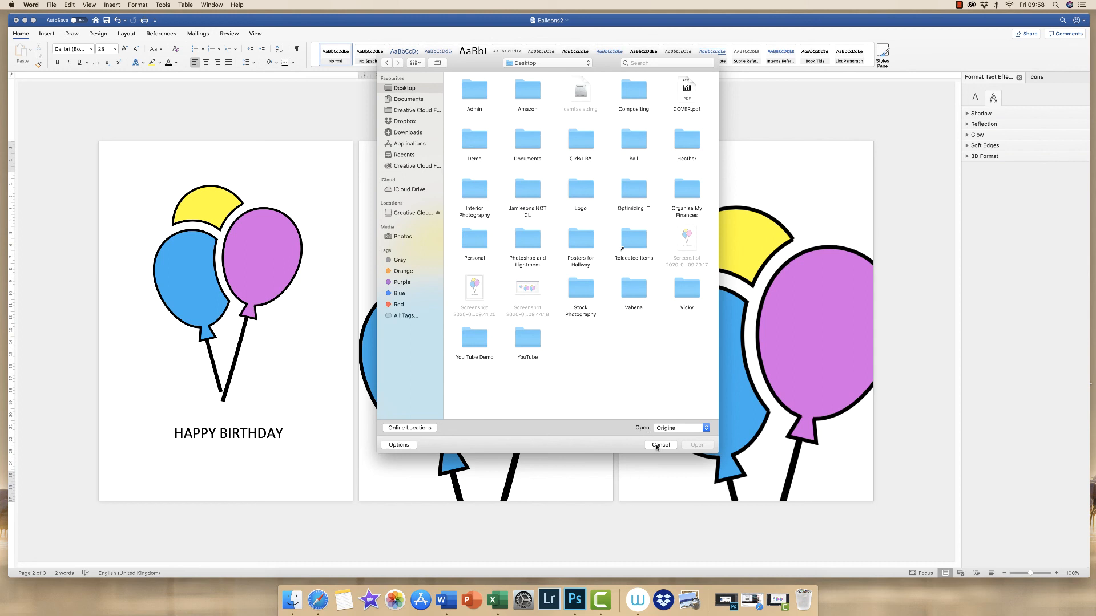
pyautogui.click(660, 445)
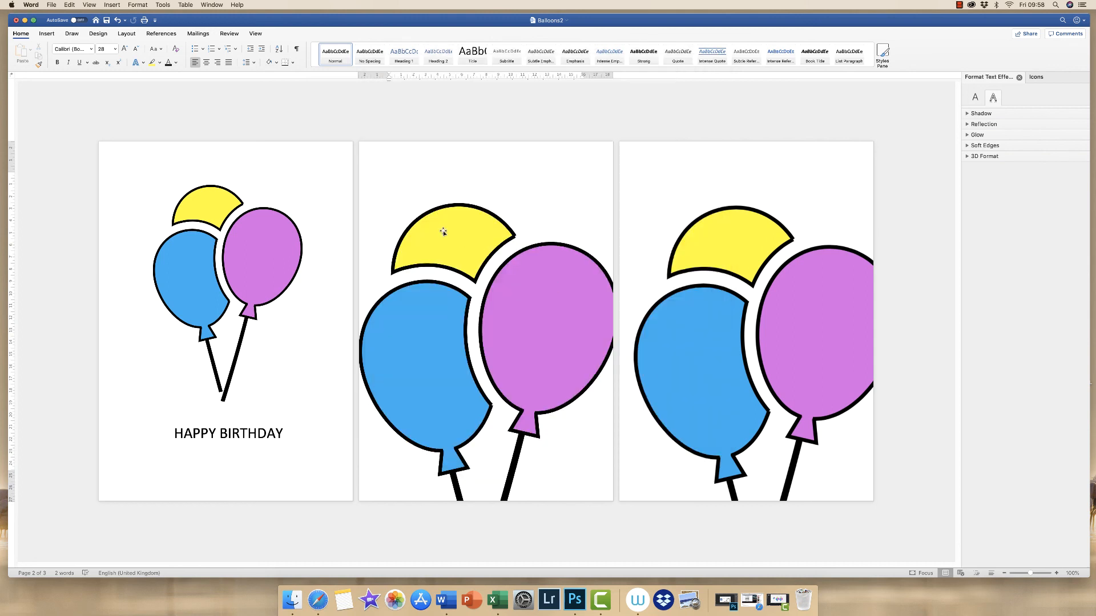
pyautogui.moveTo(335, 251)
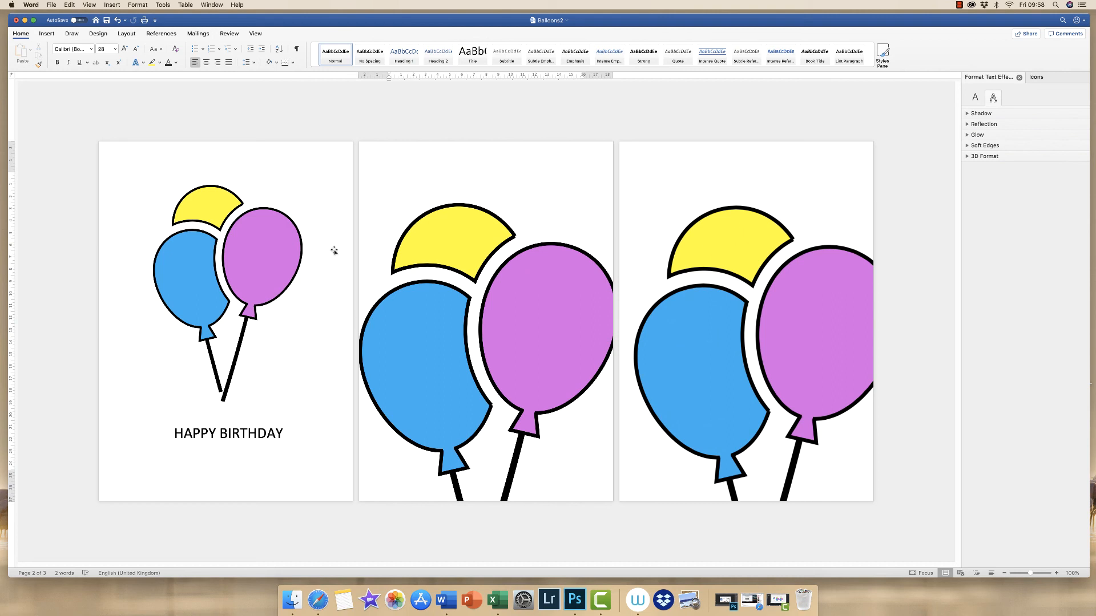